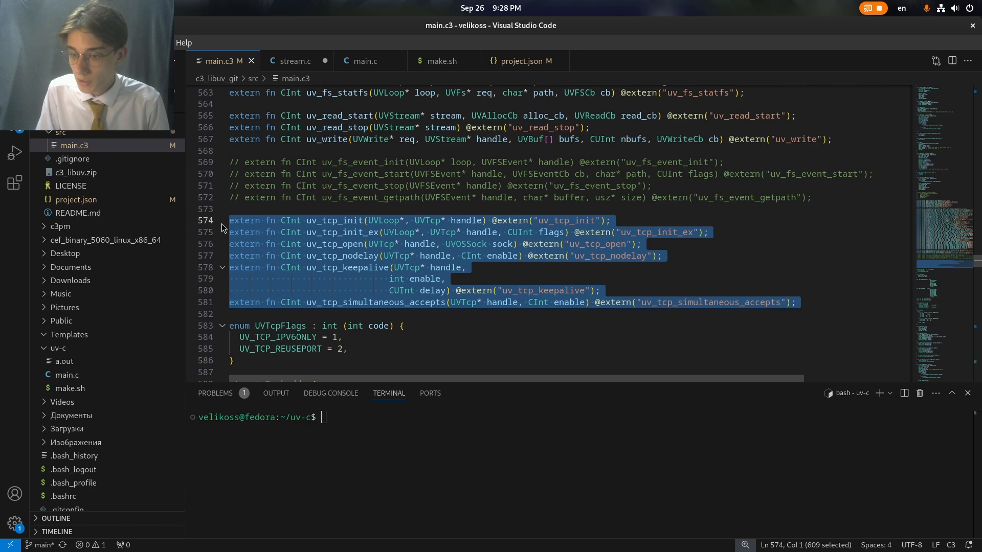
Step: Launch the compiled C echo server with ./a.out in the terminal
scroll("down", 3)
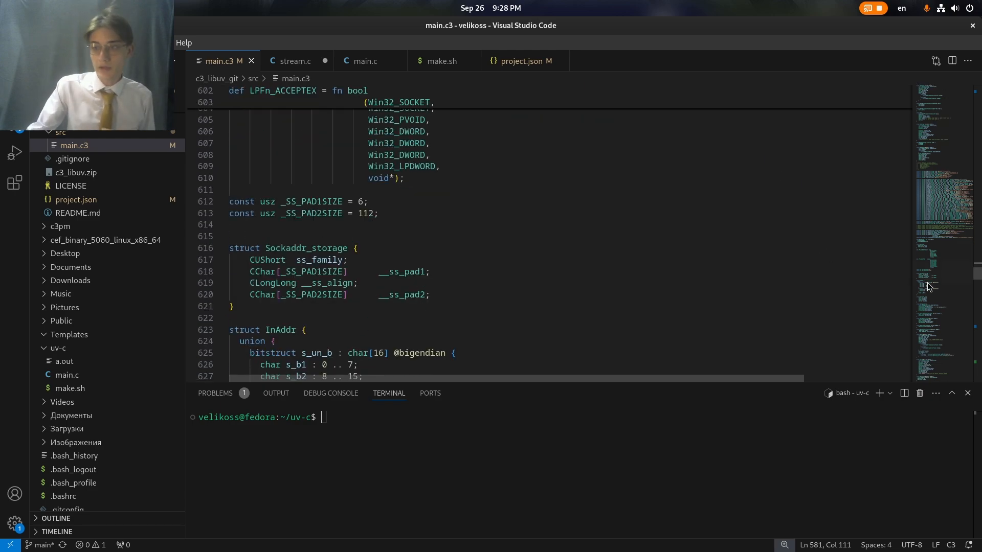
scroll("down", 3)
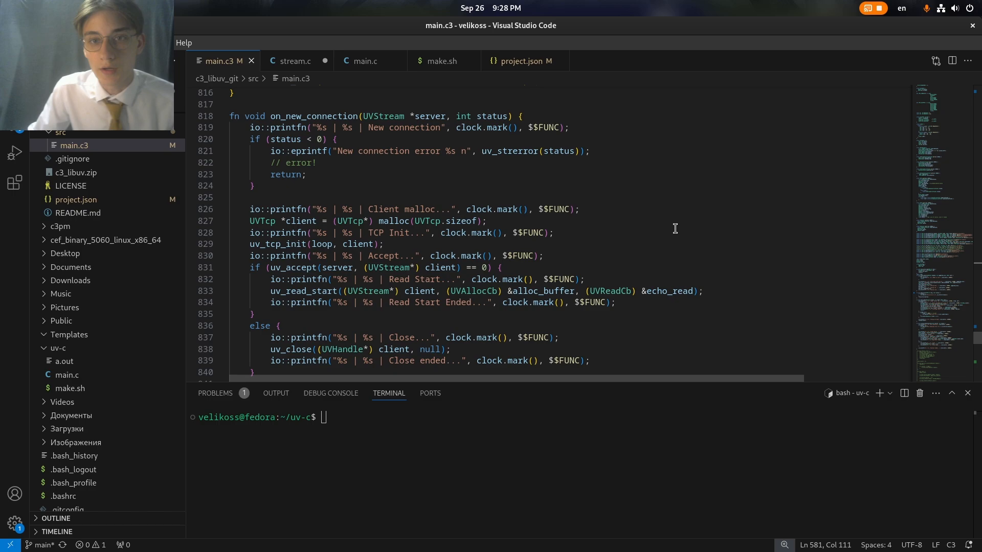
scroll("down", 3)
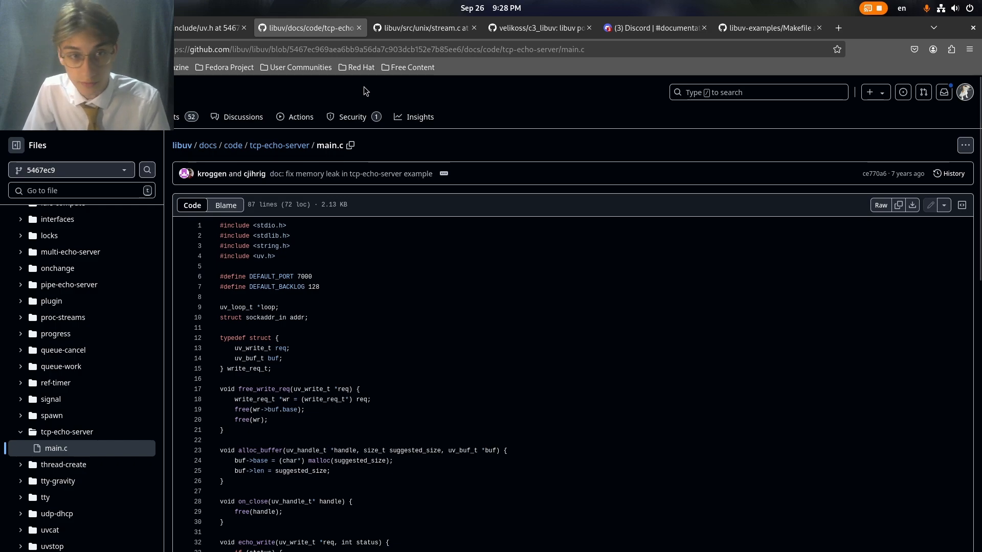
scroll("down", 3)
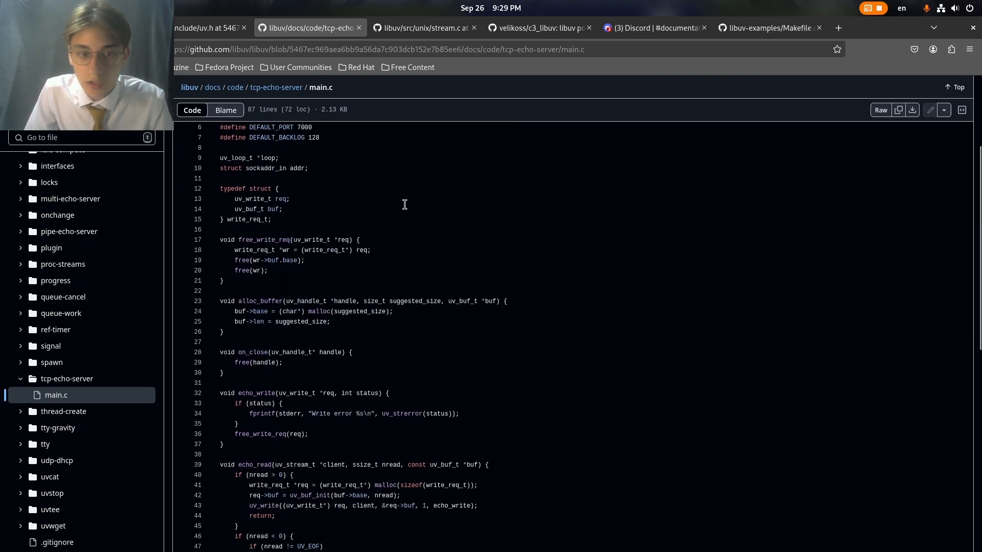
scroll("down", 3)
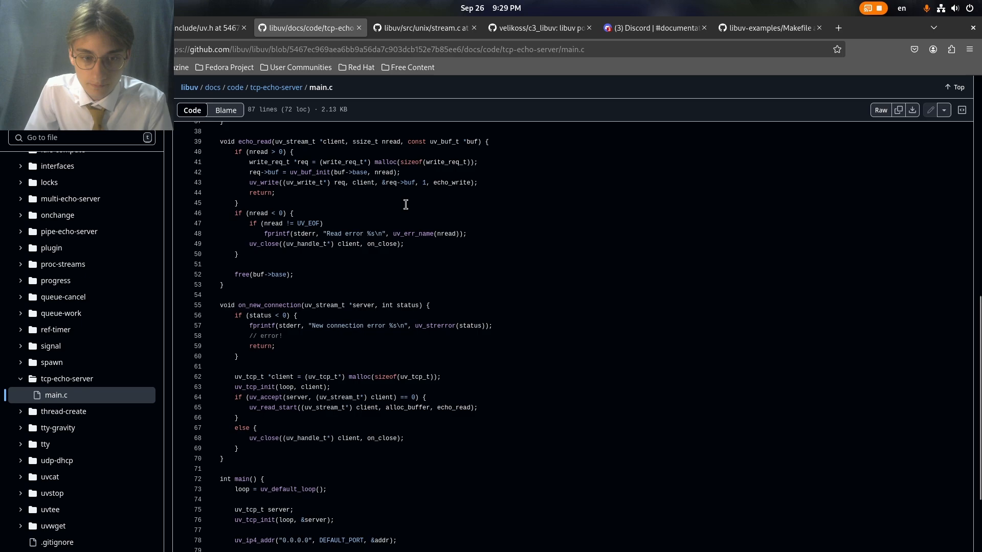
scroll("down", 3)
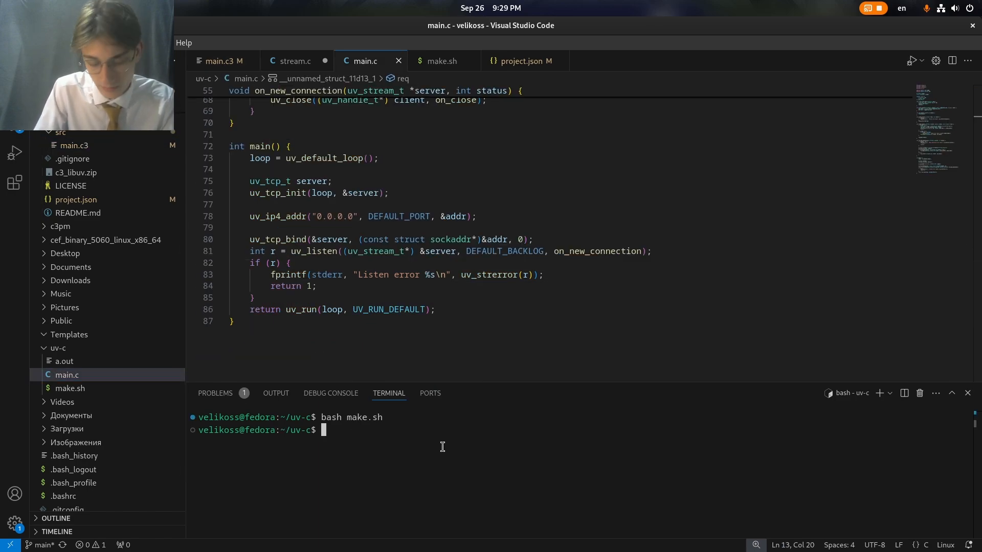
type("./a")
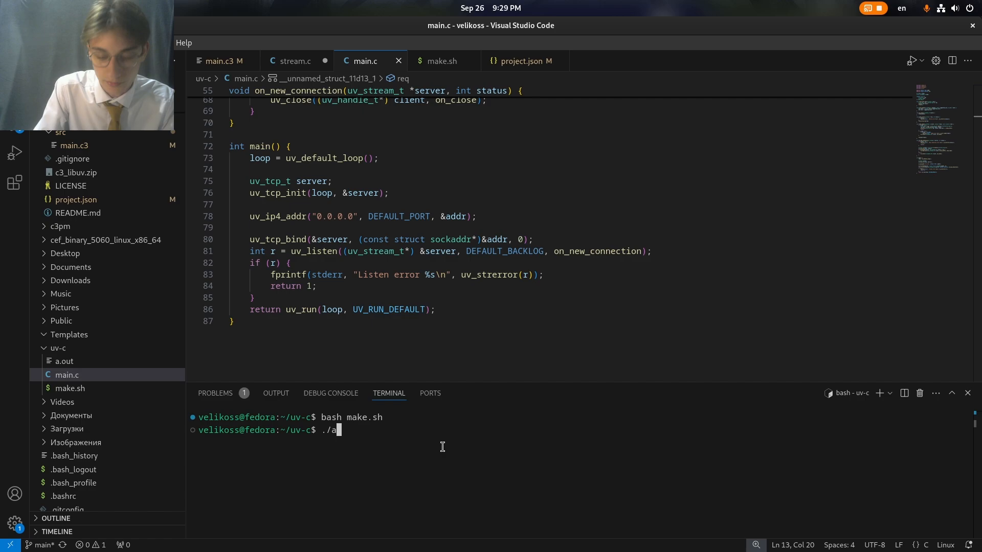
key("Enter")
type("tee")
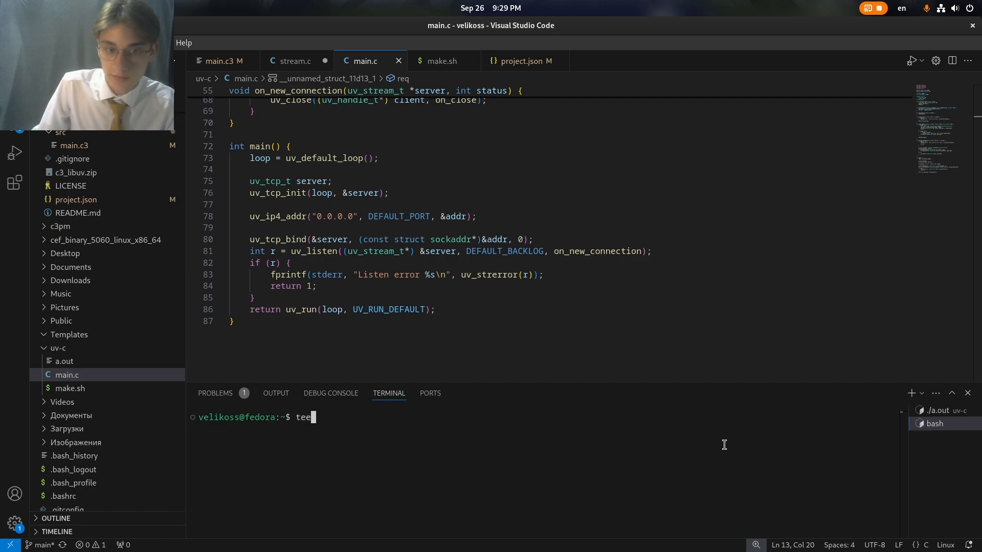
Step: Connect a telnet client to localhost 8080 and send the test line 'hi'
type("telnet 1")
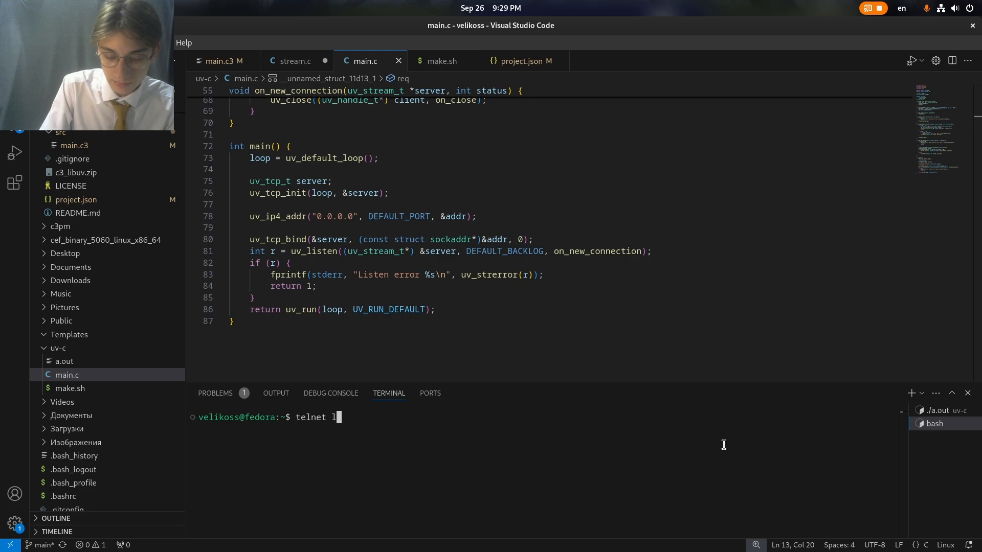
type("ocalhost 8080")
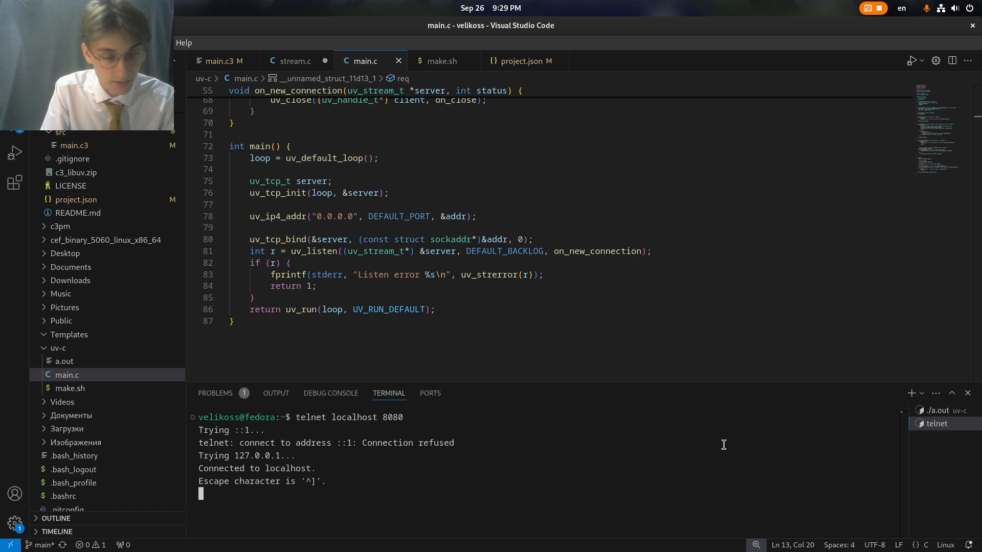
type("hi")
type("cd ..")
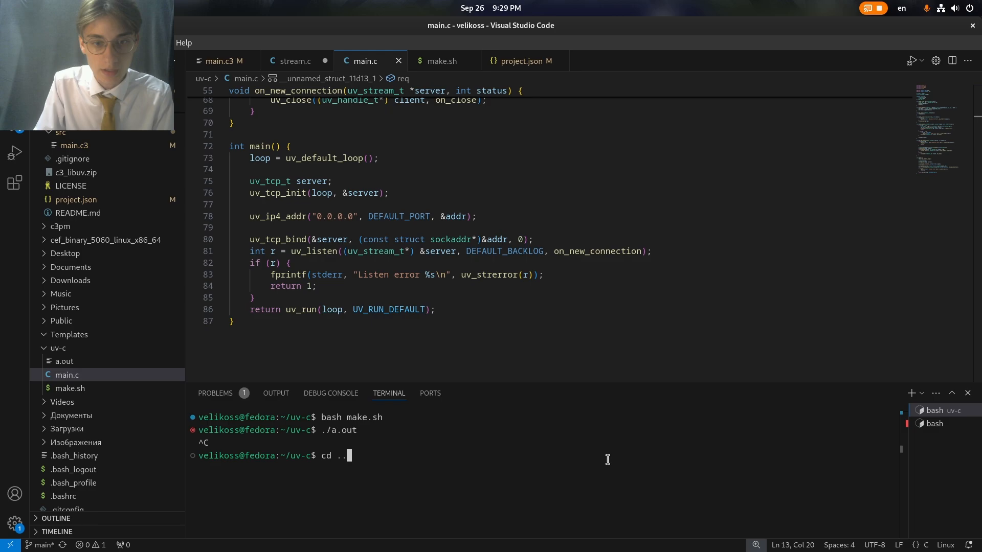
Step: Move into c3_libuv_git and build the server with c3c build --reloc=pie -g -z "-g" --show-backtrace=no
type("cd c3_")
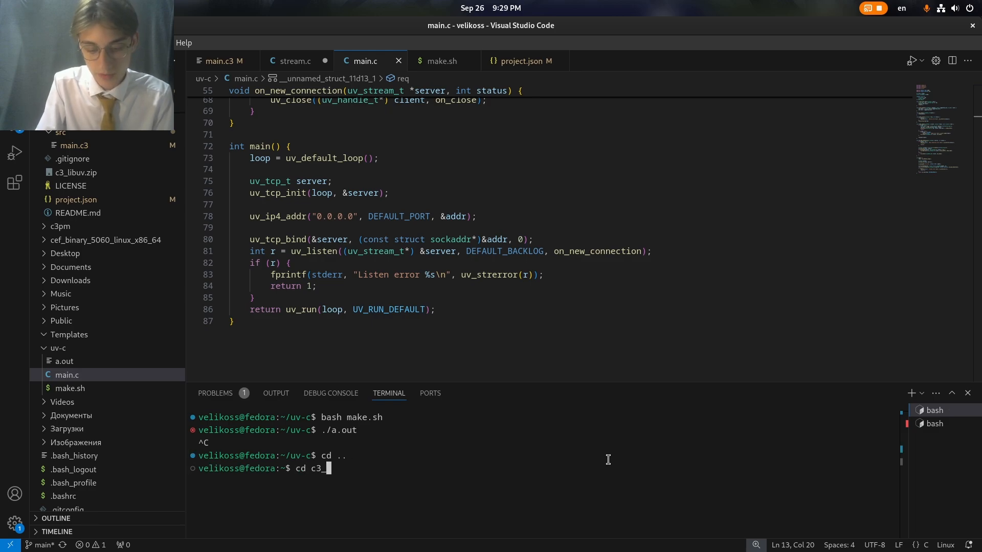
type("libuv_git/")
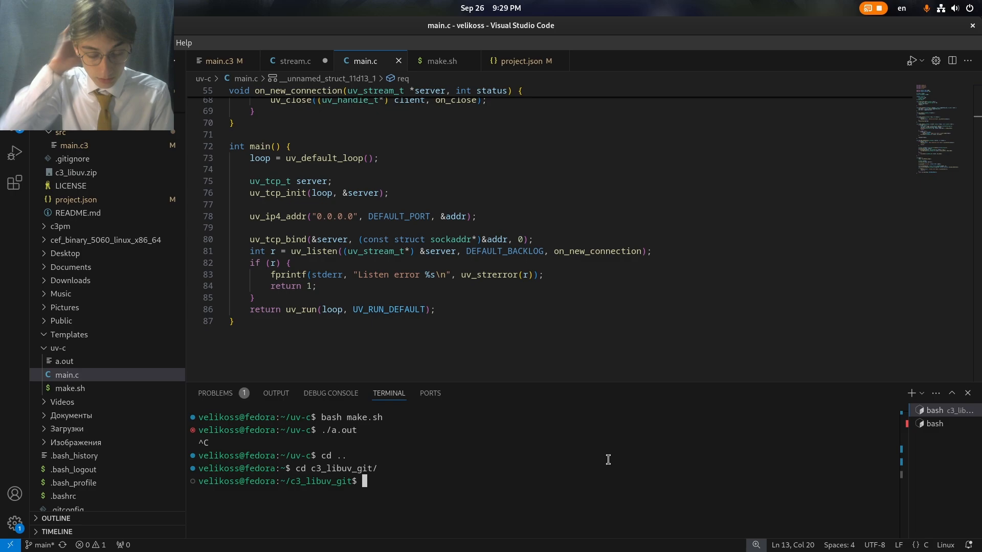
type("c3c run")
type("cd ..")
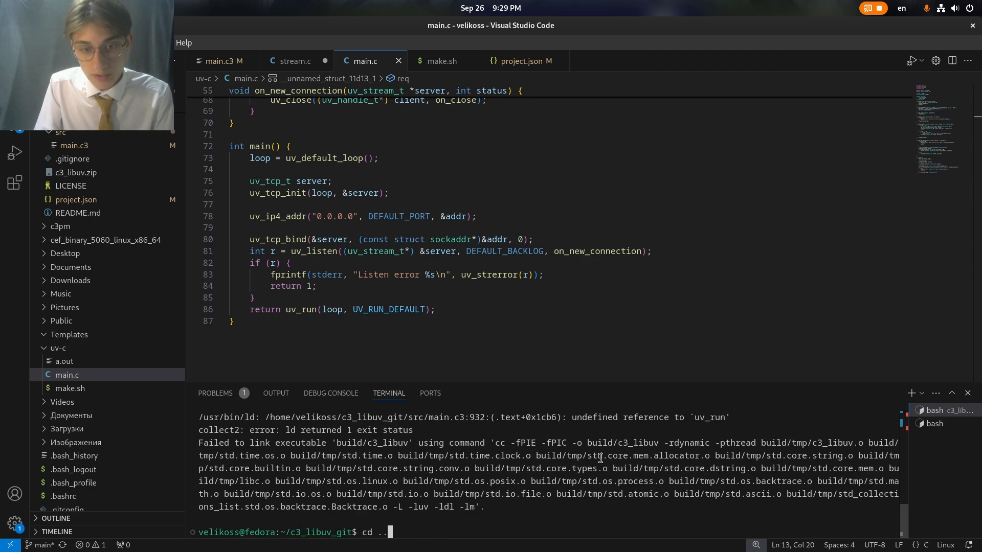
type("valgrind -q --vgdb-error=0  ./c3_libuv --show-backtrace=no")
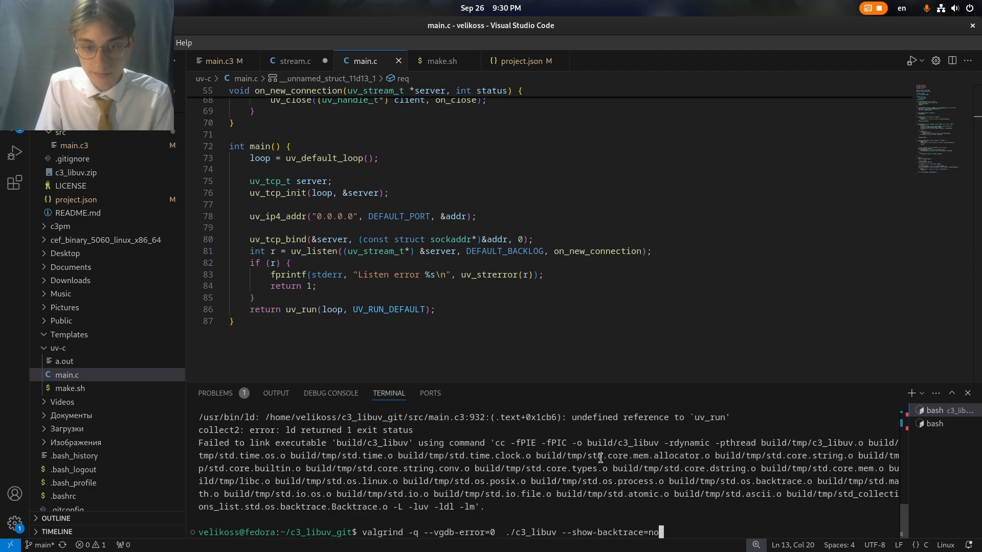
type("c3c build --reloc=pie -g -z \"-g\" --show-backtrace=no")
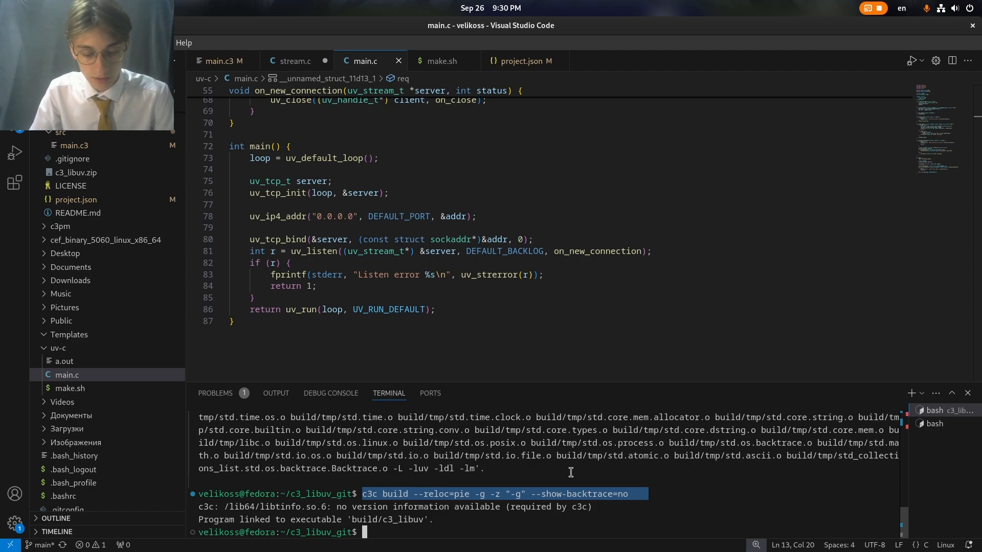
Step: Telnet to localhost 8080 to reproduce the segfault, then rebuild for a valgrind run
type("cd")
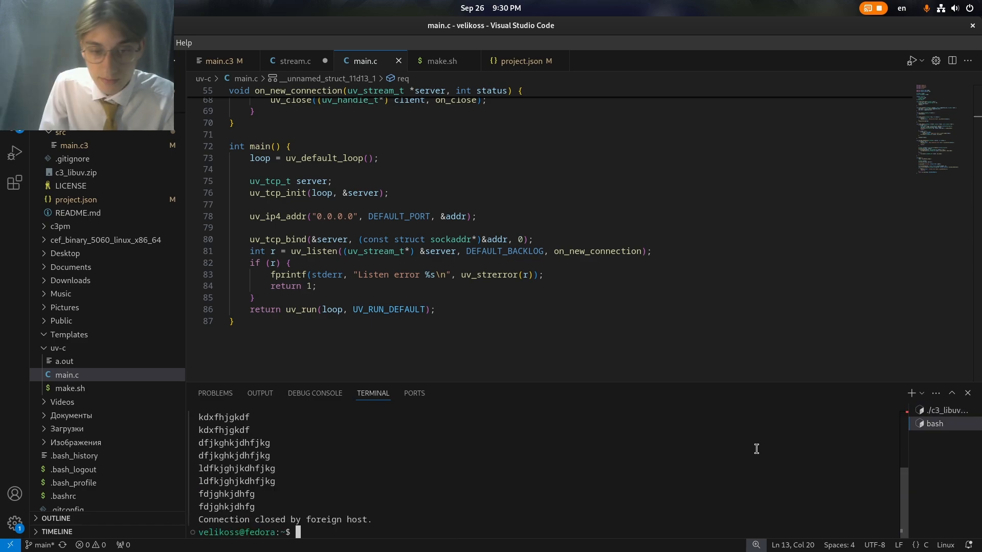
type("telnet localhost 8080")
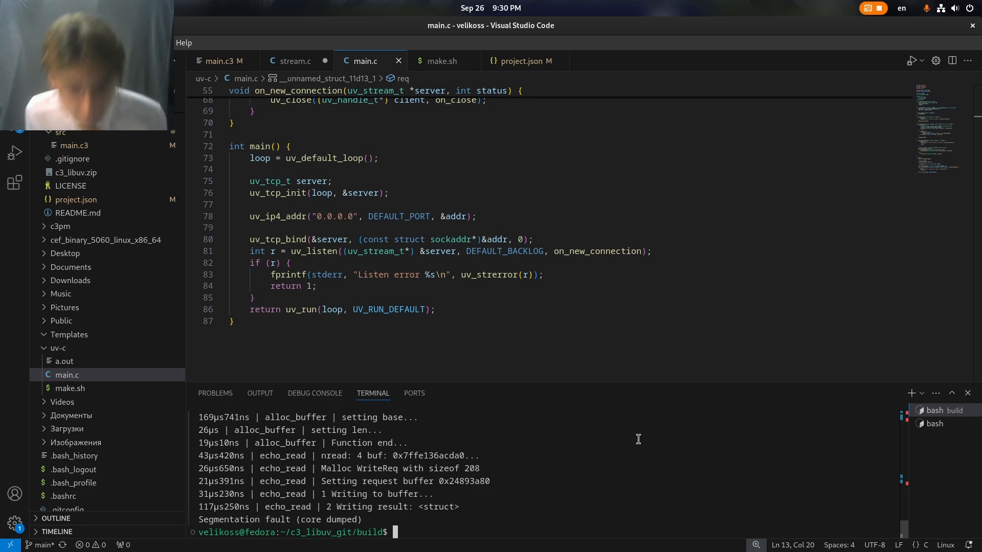
type("c3c build --reloc=pie -g -z \"-g\" --show-backtrace=no")
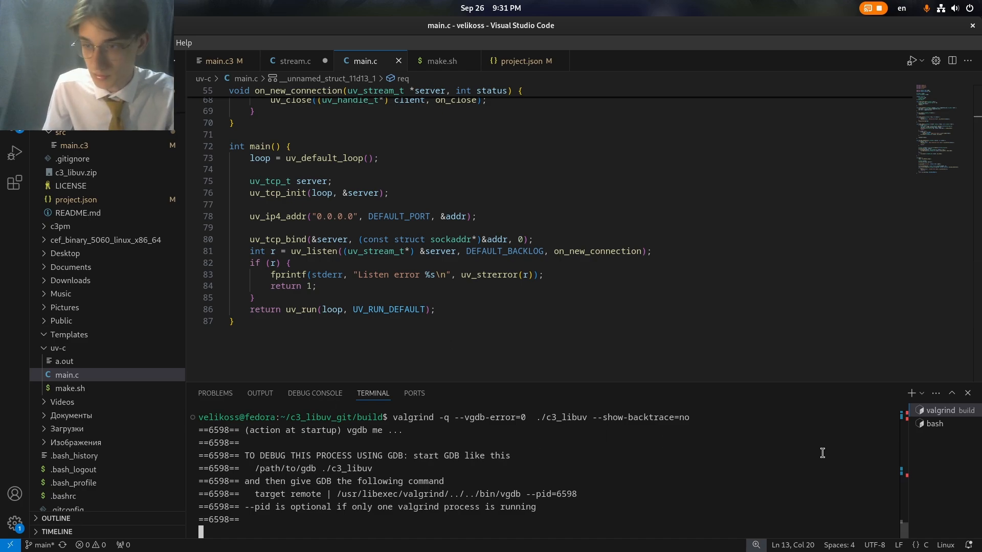
Step: In a second shell beside valgrind, cd into c3_libuv_git and start gdb on ./c3_libuv
left_click(911, 393)
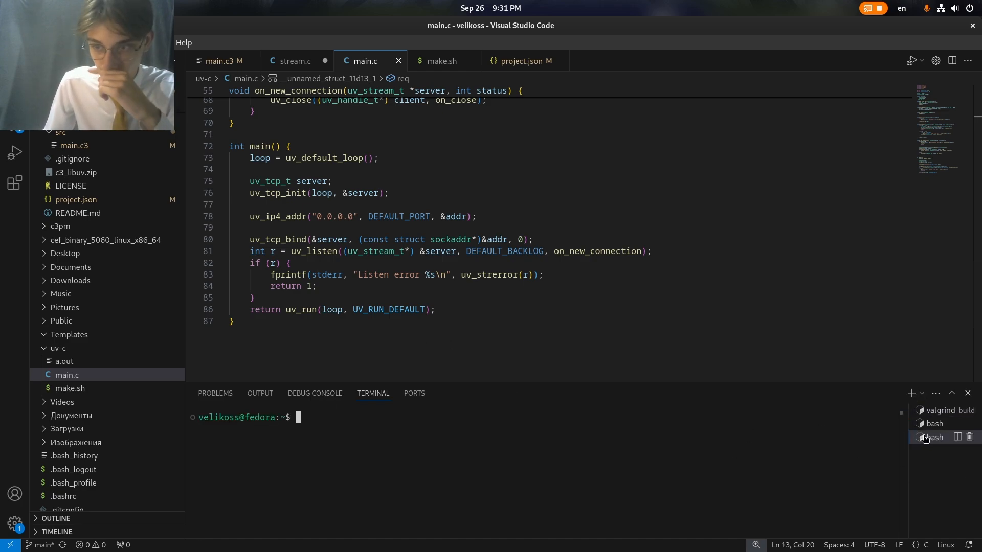
type("ca")
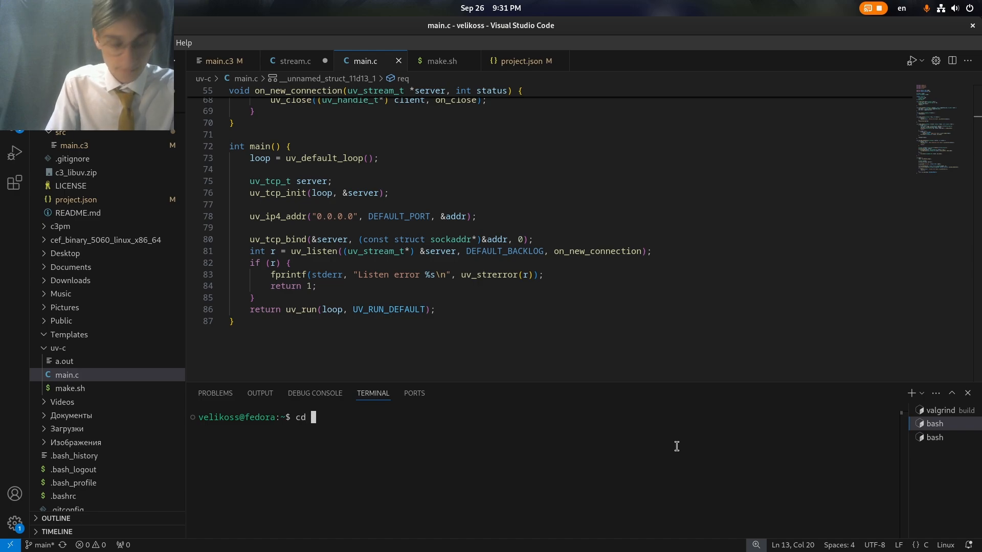
type("c3_libuv_git/")
type("cd build")
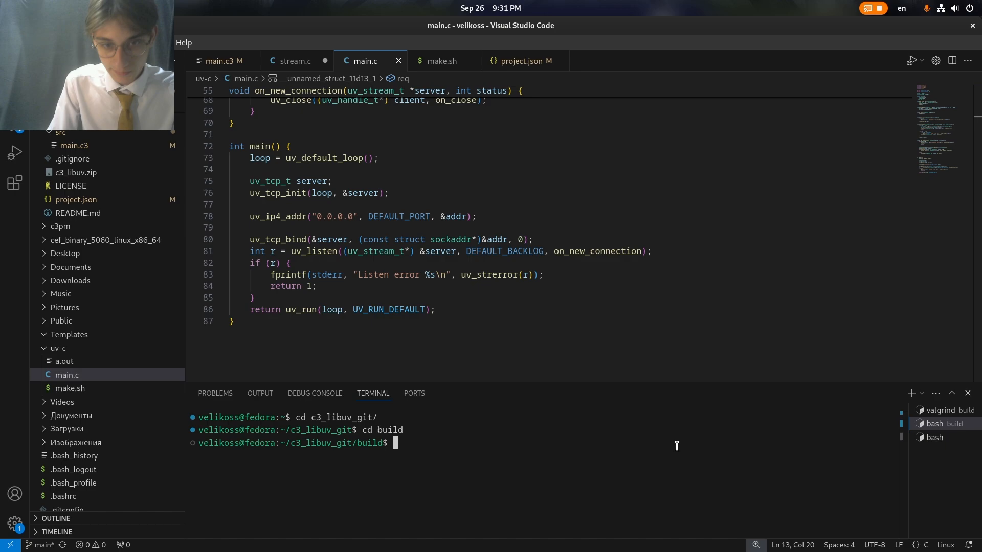
type("gdb")
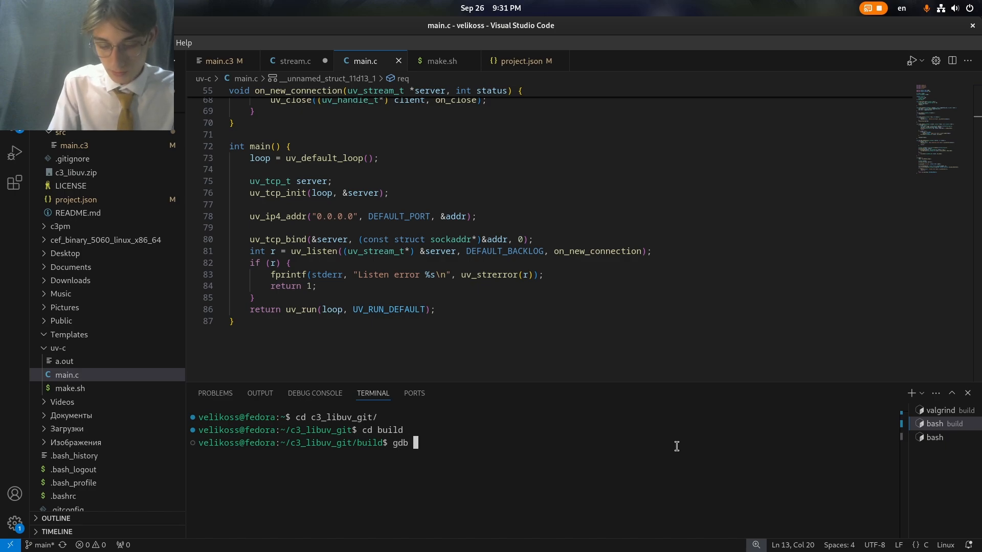
type("./")
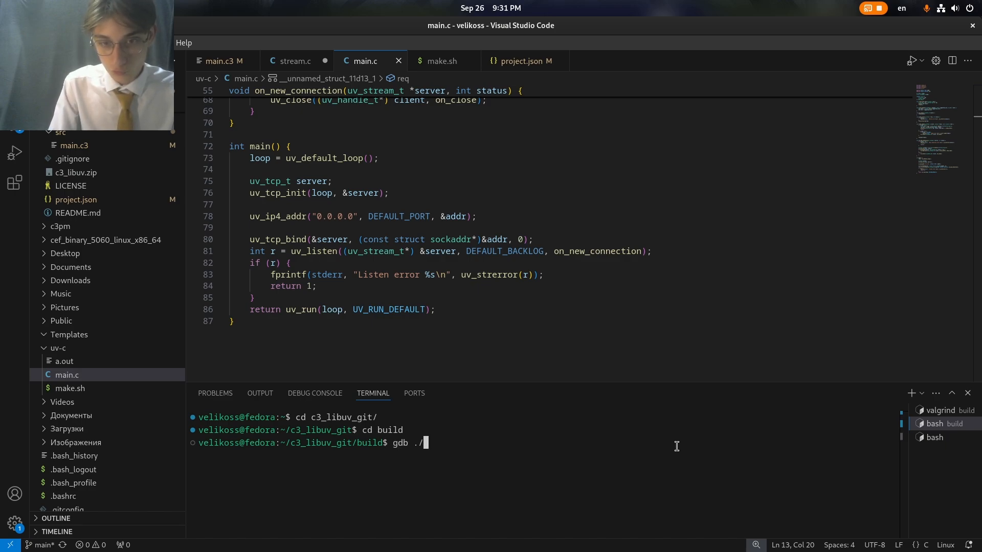
key("Return")
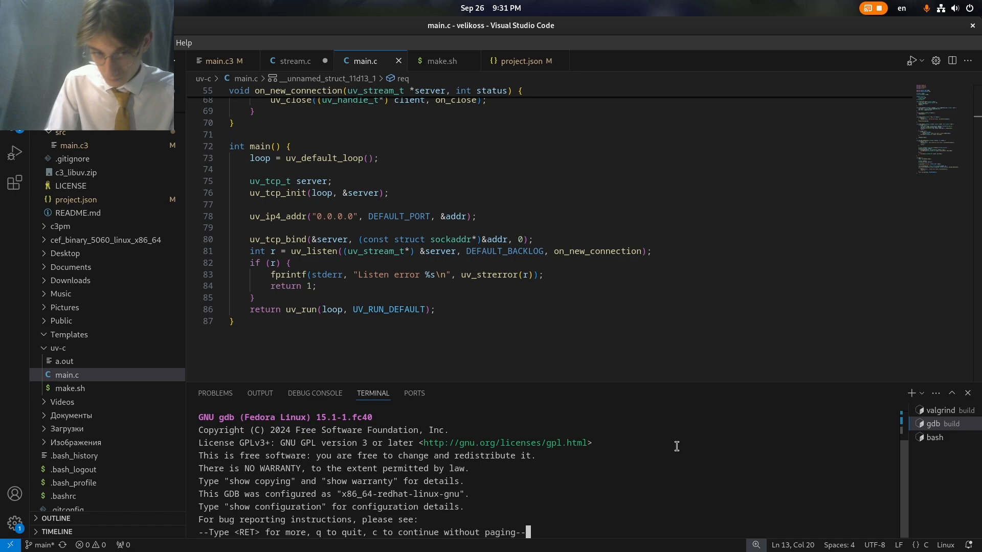
Step: Attach to vgdb, continue, send 'hi' over telnet and get the backtrace through uv__write_callbacks
left_click(940, 411)
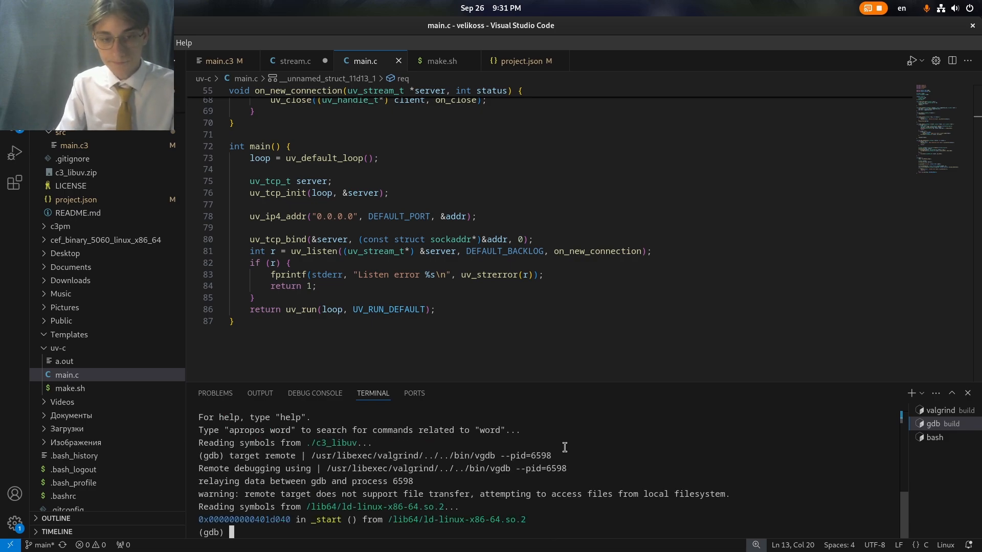
type("continue")
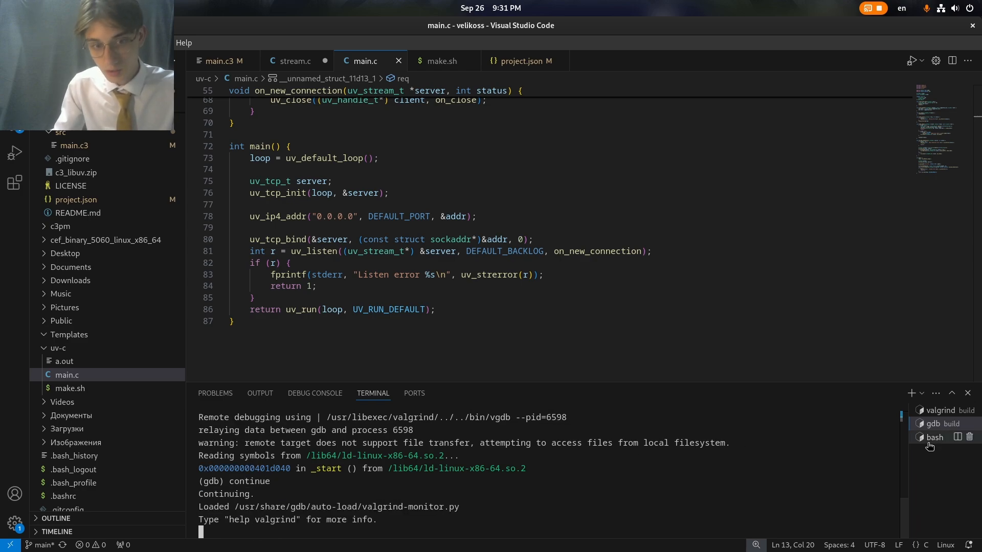
left_click(935, 438)
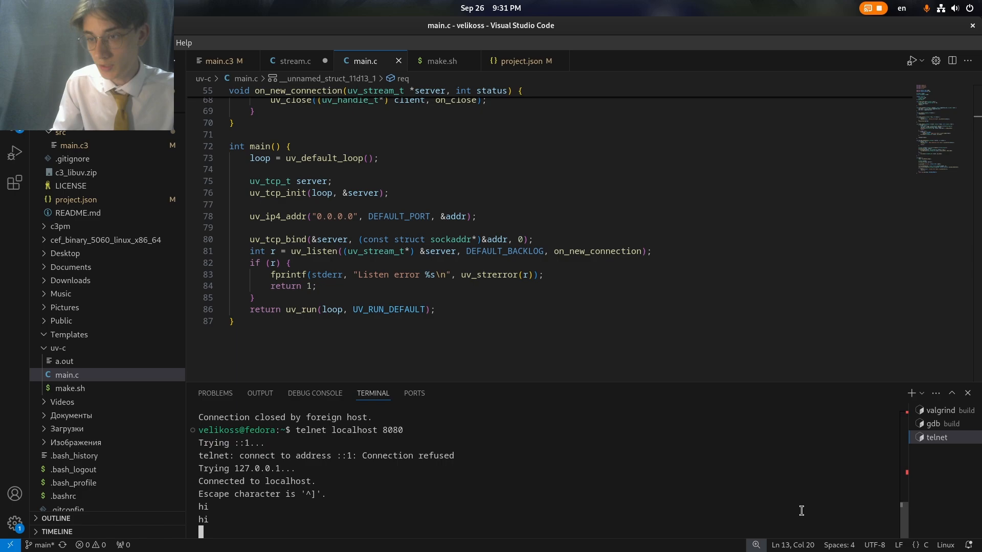
left_click(933, 424)
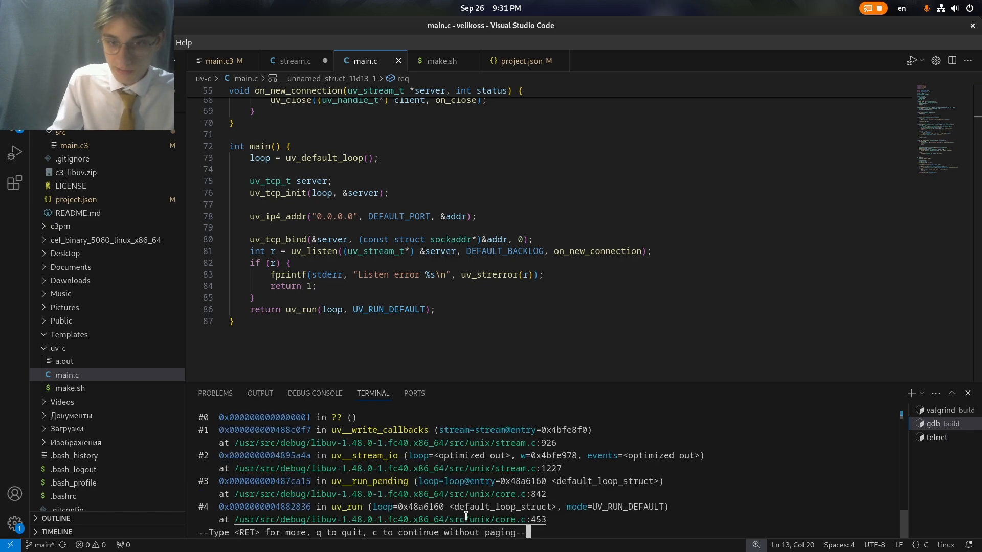
mouse_move(566, 454)
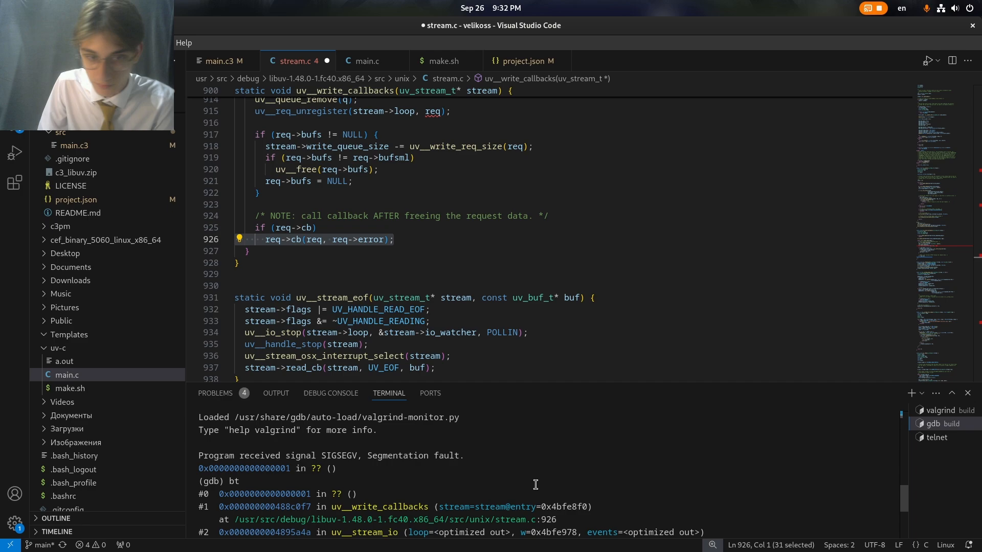
Step: Reattach gdb via target remote vgdb --pid=6598, set pending breakpoint stream.c:926 and continue
type("continue")
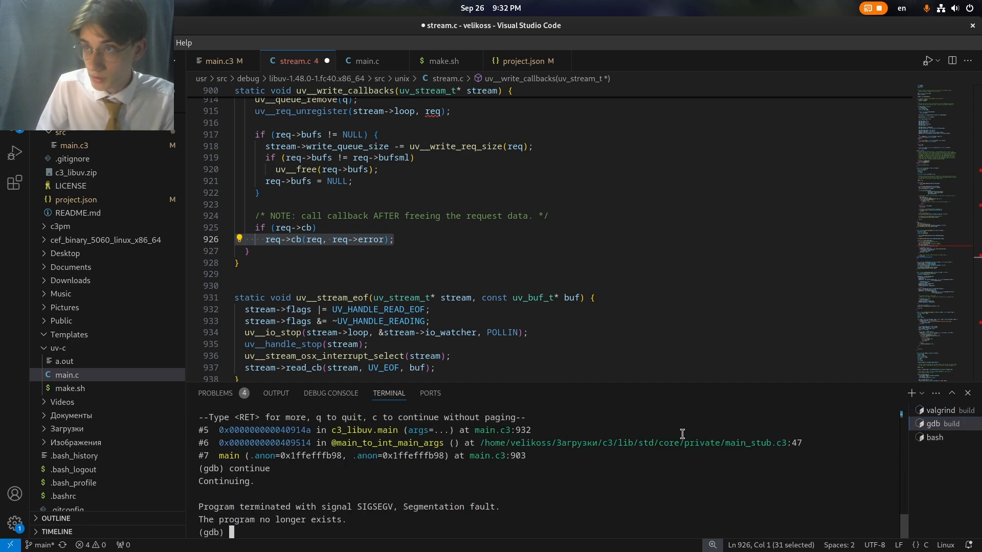
type("target remote | /usr/libexec/valgrind/../../bin/vgdb --pid=6598")
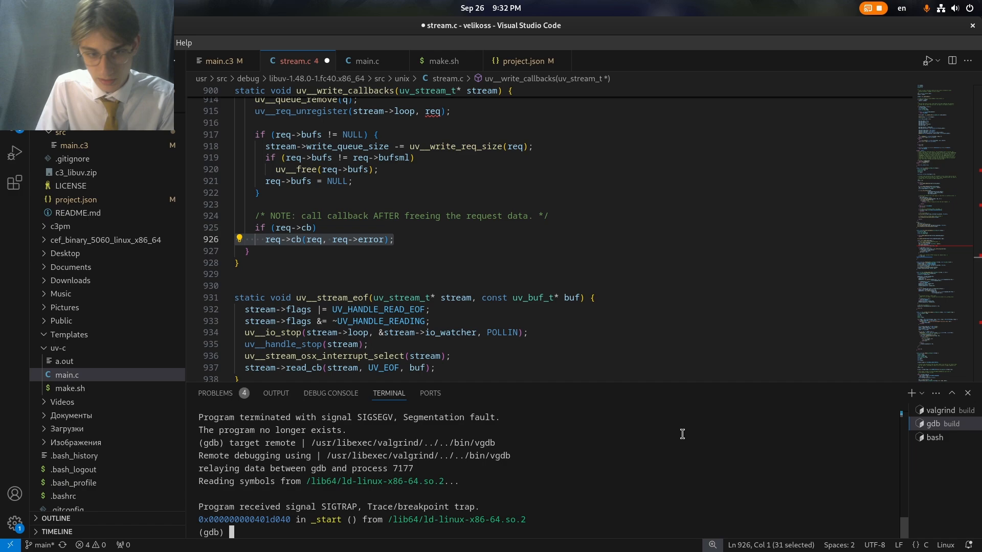
type("b")
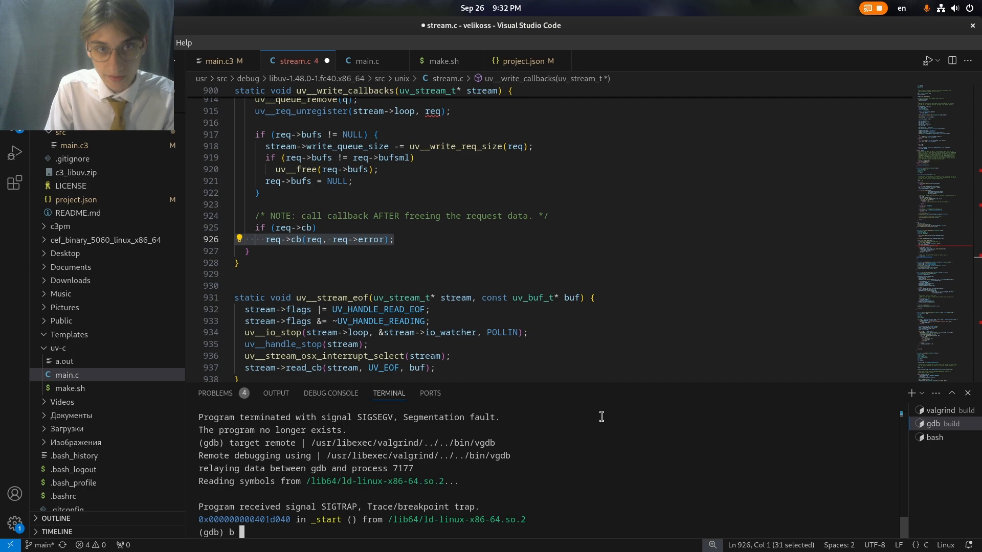
type("stream.c")
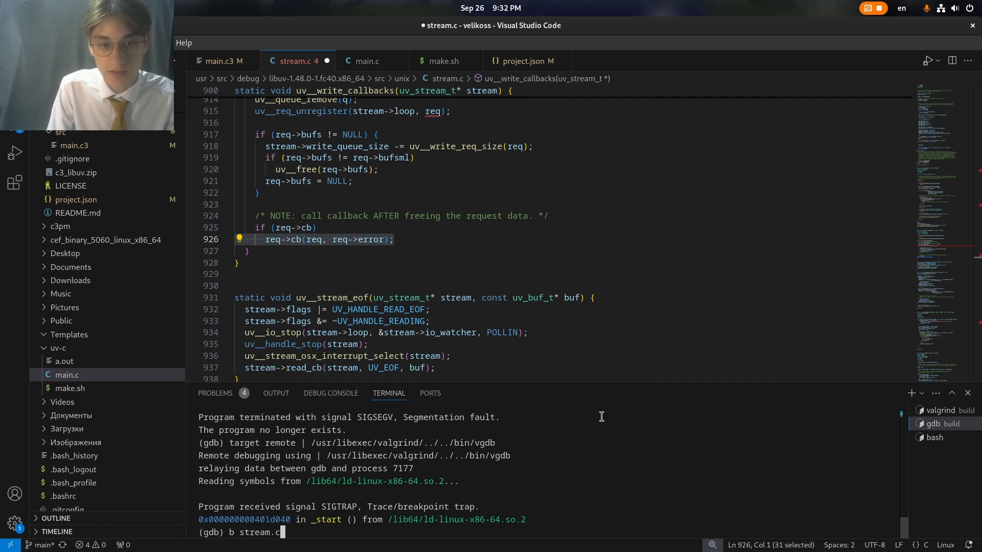
type(":926")
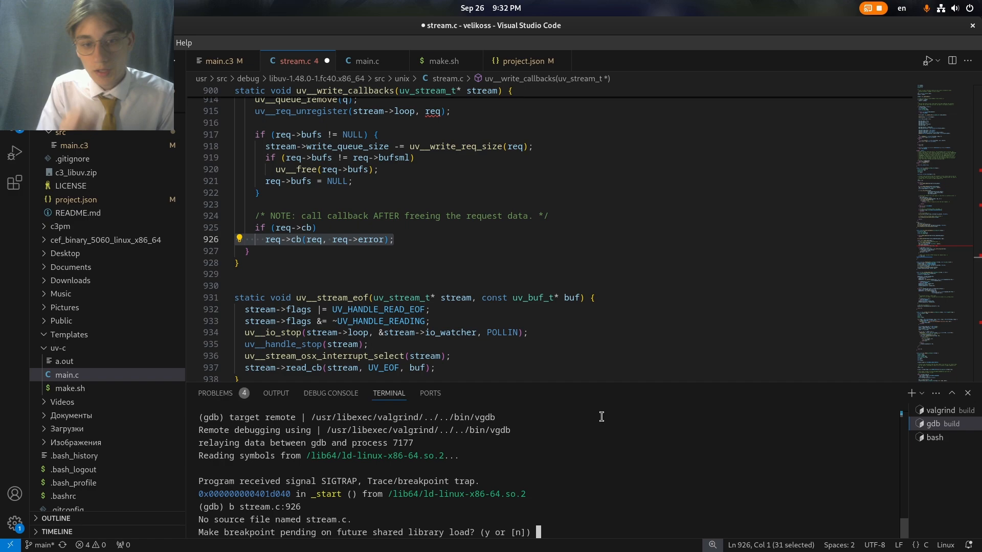
type("y")
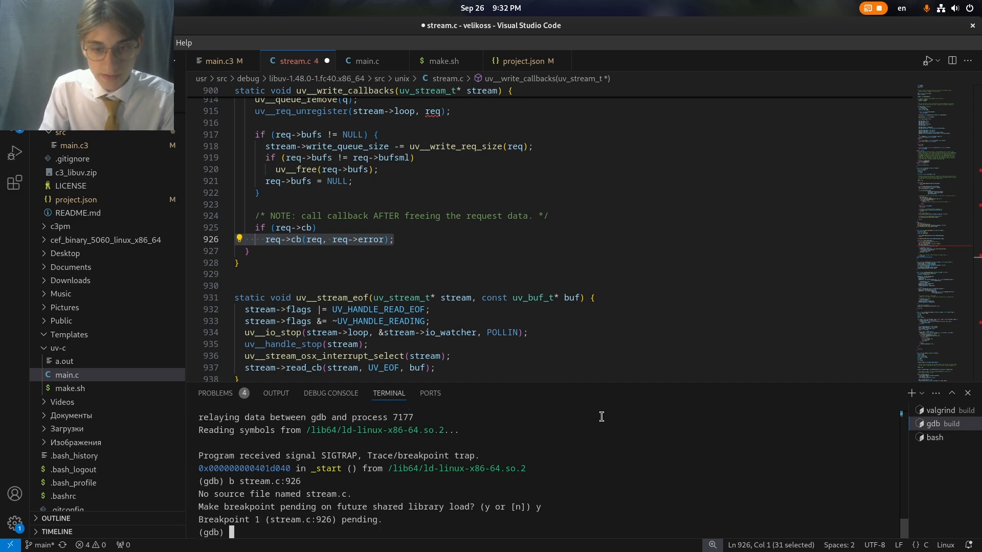
type("cont")
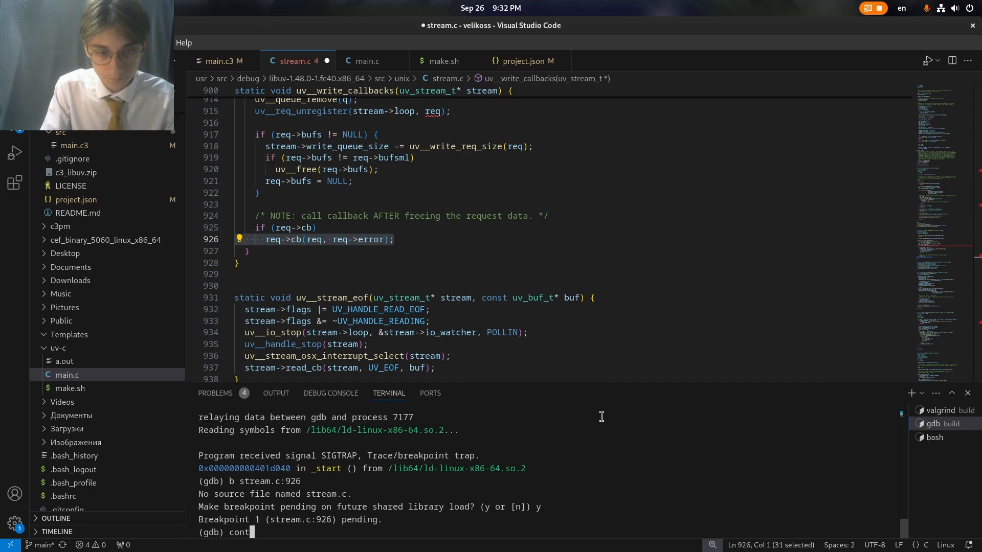
Step: Send data over telnet to hit the breakpoint, then watch req and print its contents
left_click(935, 438)
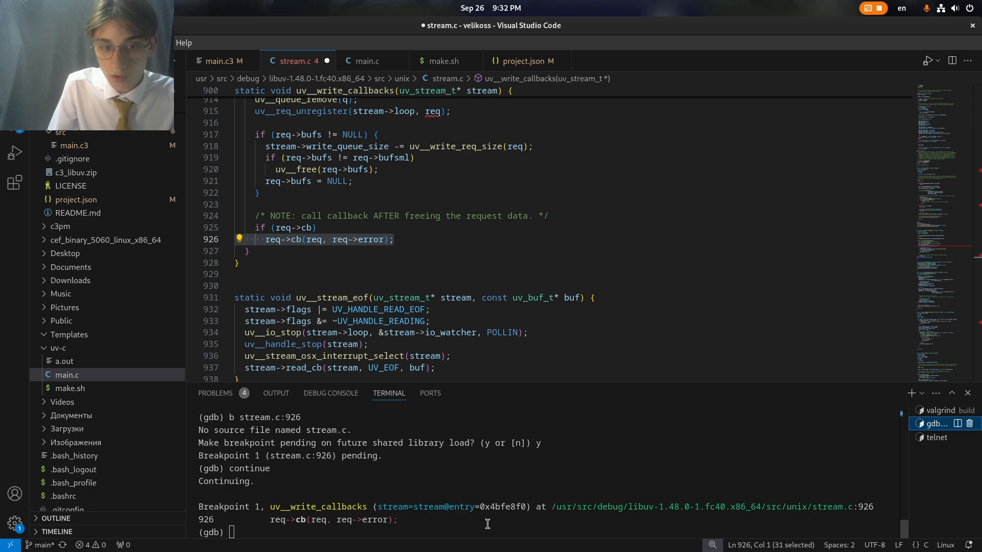
type("watch req")
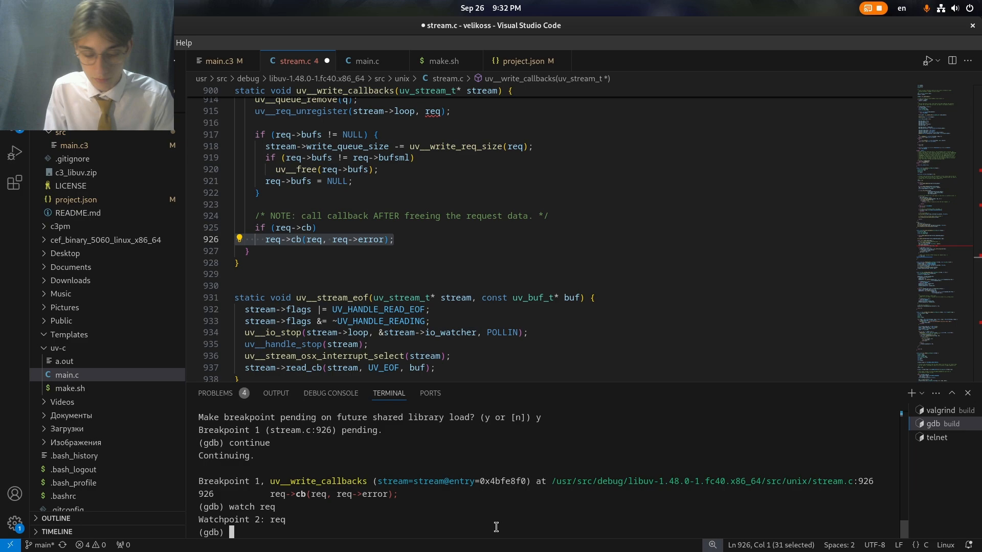
type("p *req")
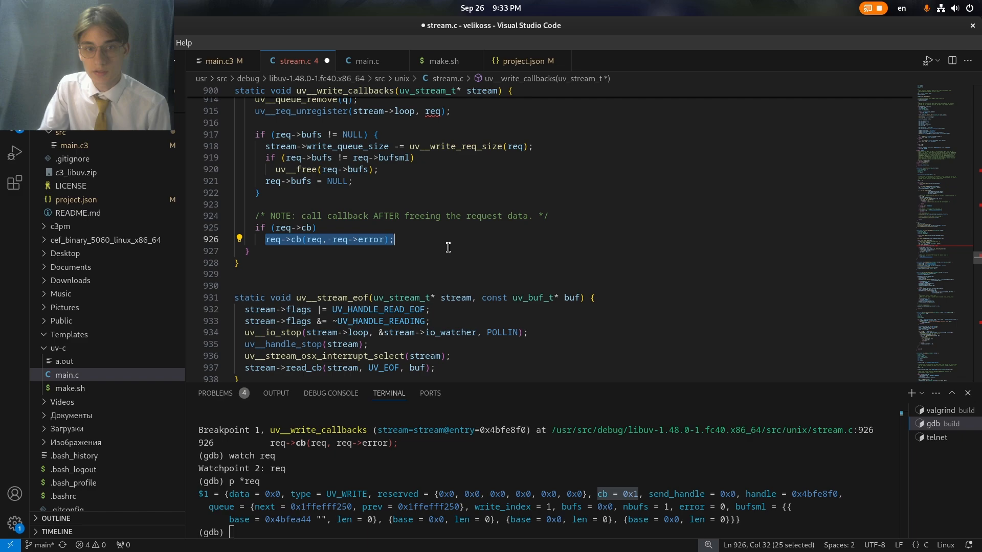
mouse_move(380, 234)
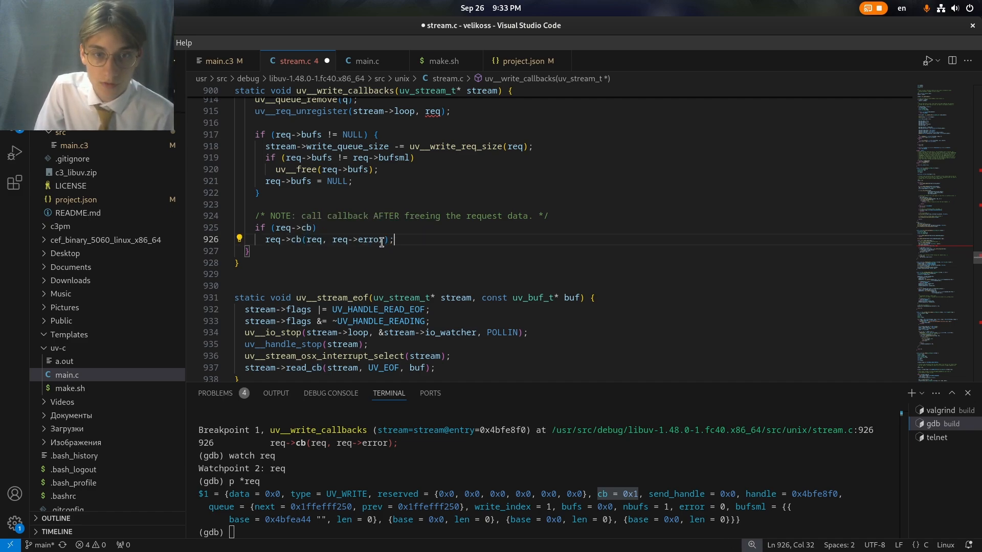
Step: Highlight cb uses, continue to the crash at address 0x1, and review main.c3's echo_read and on_new_connection
double_click(296, 239)
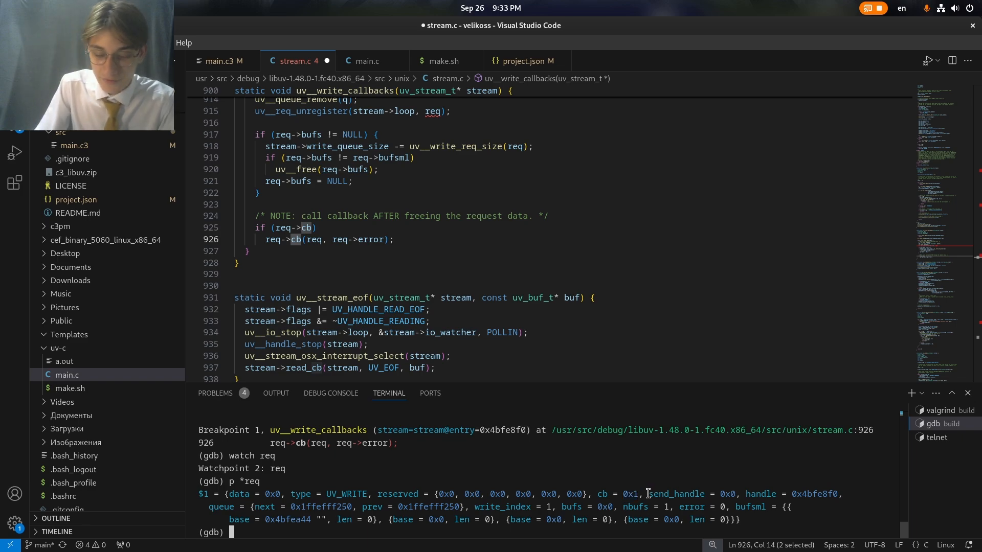
type("continue")
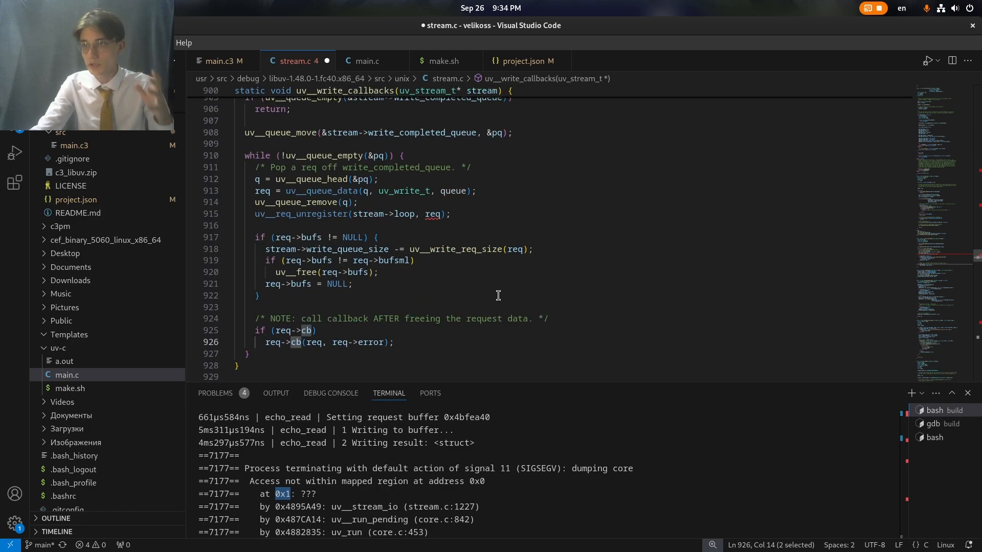
left_click(223, 61)
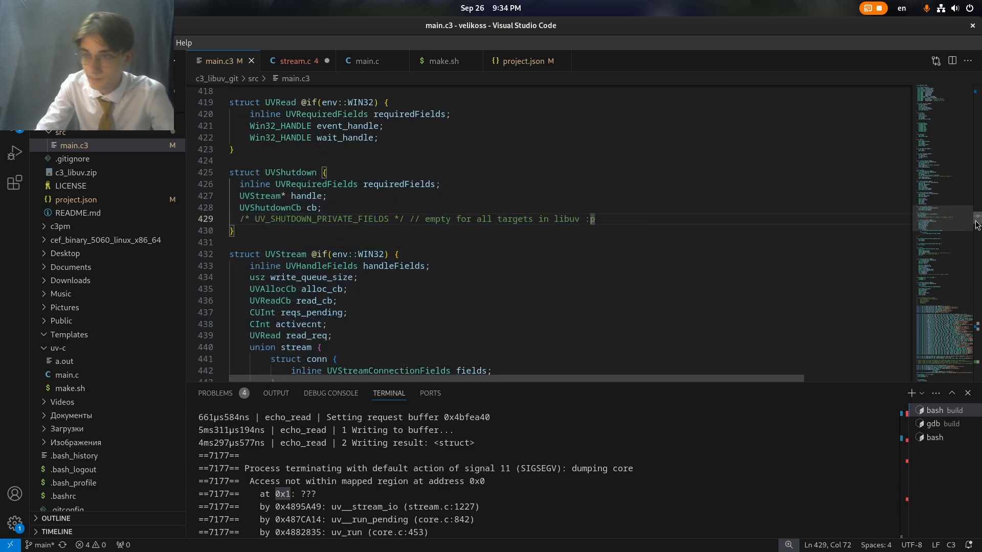
scroll("down", 3)
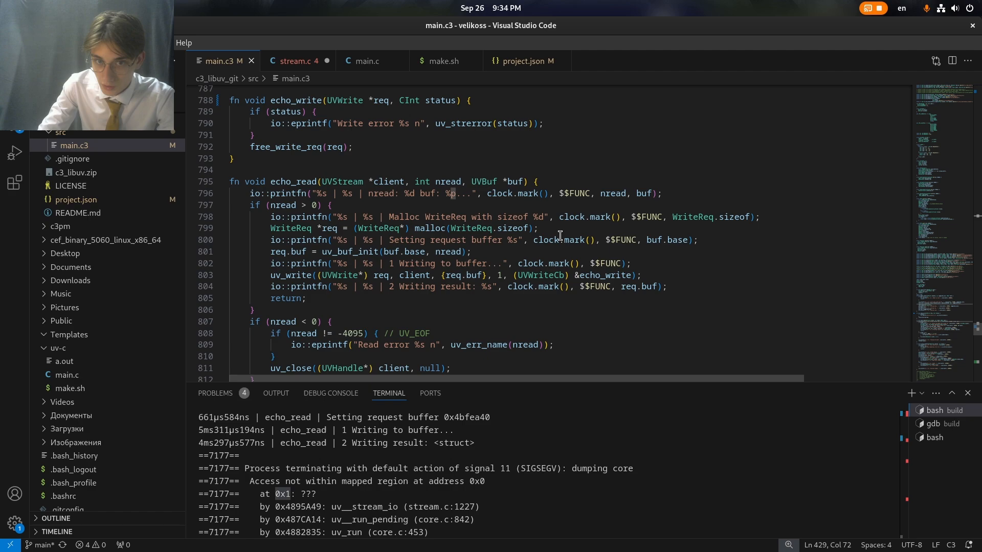
scroll("down", 3)
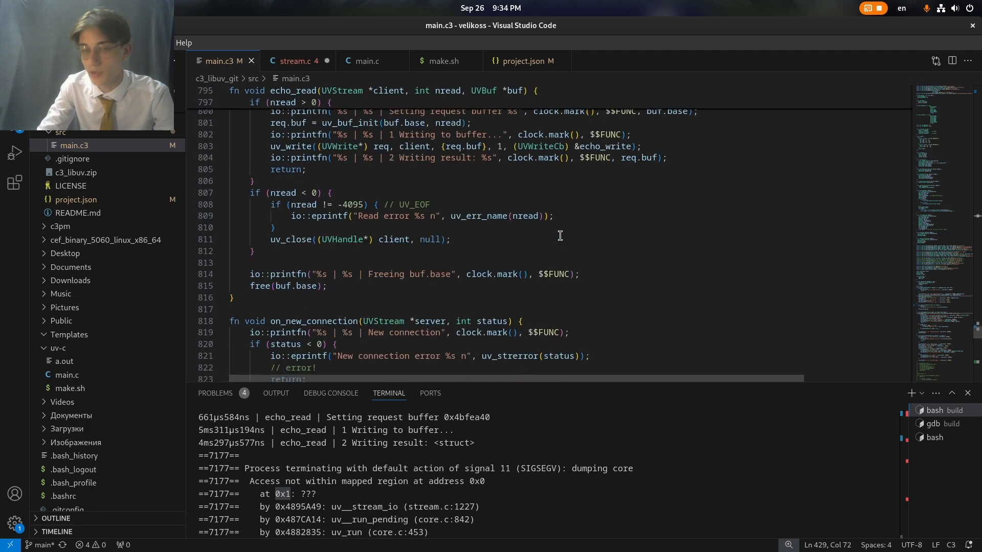
scroll("down", 3)
type("cd uv-c/")
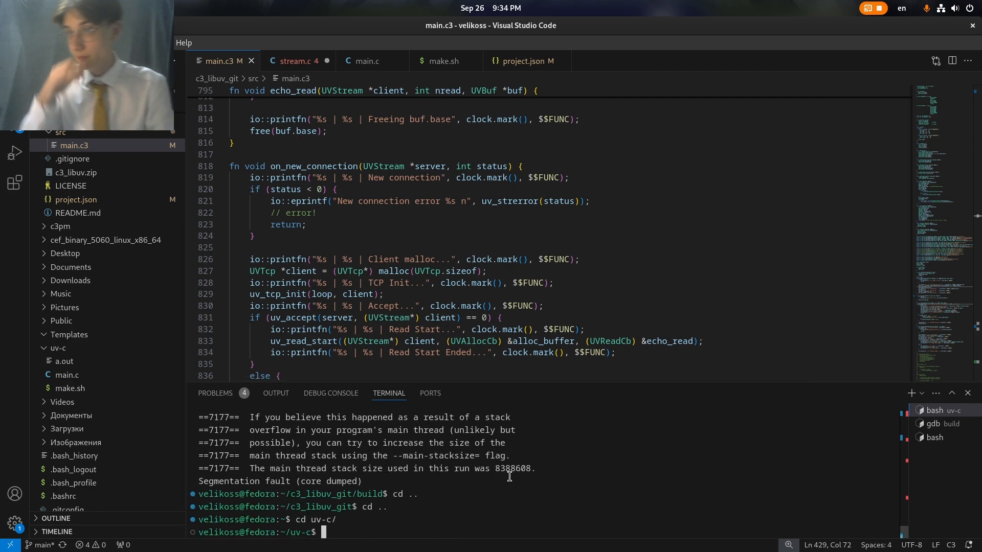
Step: Run the uv-c server under valgrind --vgdb-error=0, break at stream.c:926 in gdb and continue
type("cd ..")
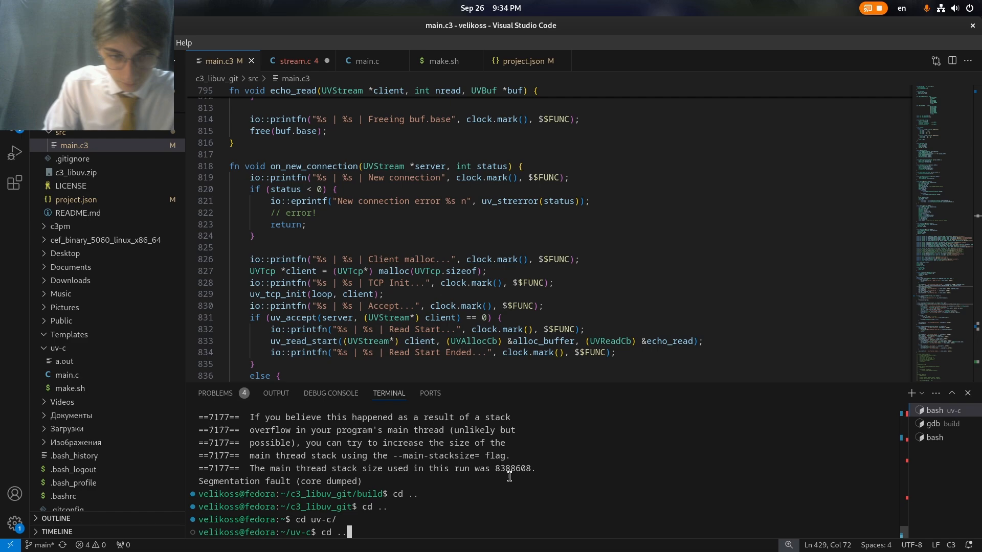
type("valgrind -q --vgdb-error=0  ./c3_libuv --show-backtrace=no")
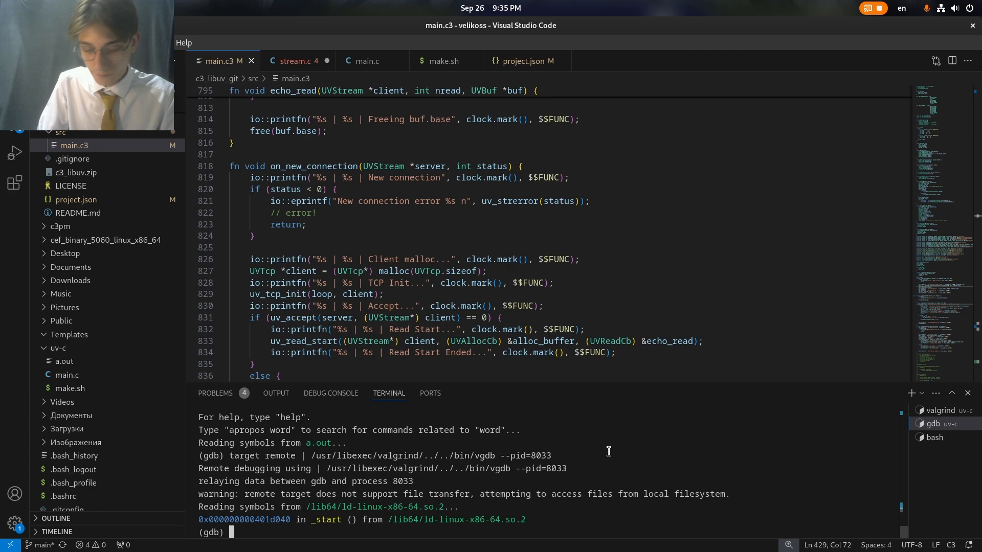
type("b s")
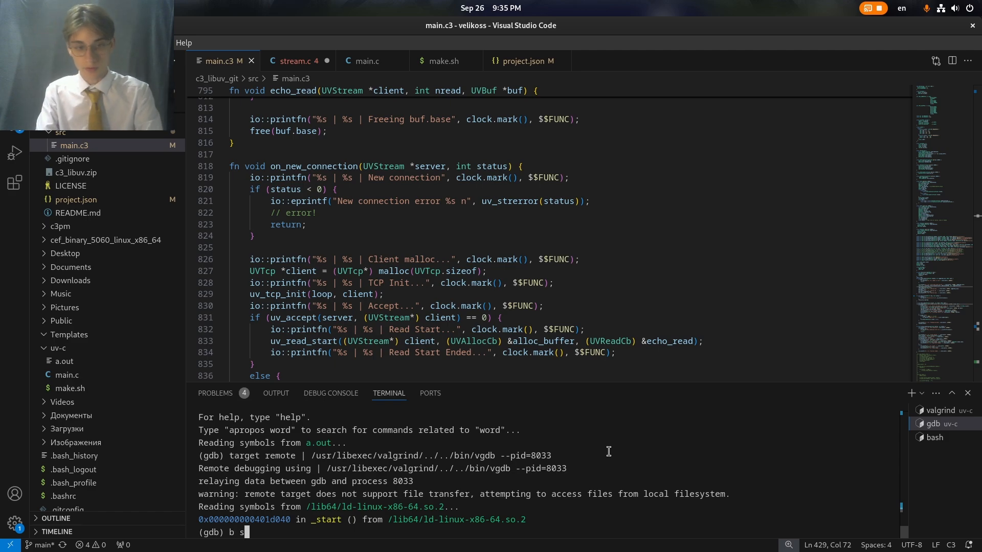
type("tream:926")
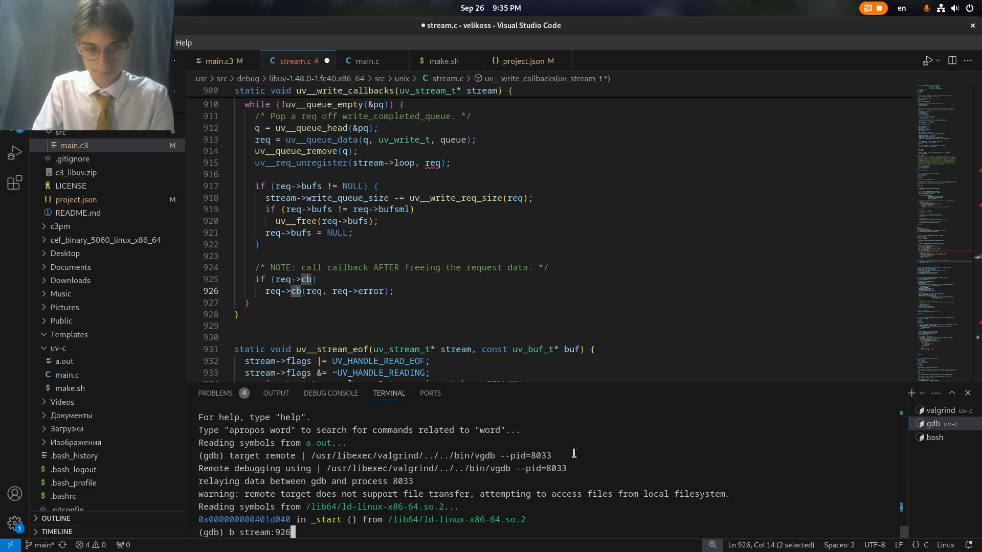
key("Enter")
type("b stream.c:926")
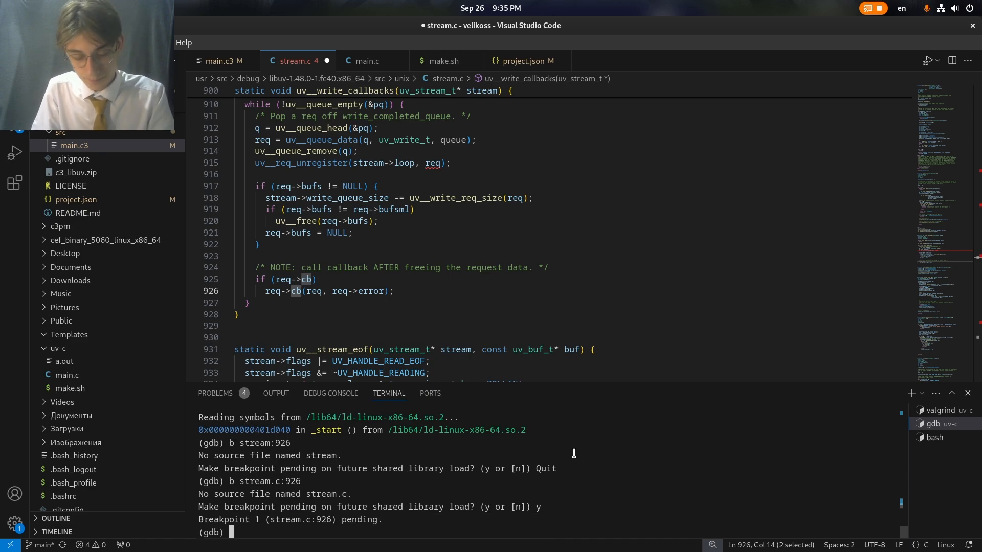
type("continue")
type("hji")
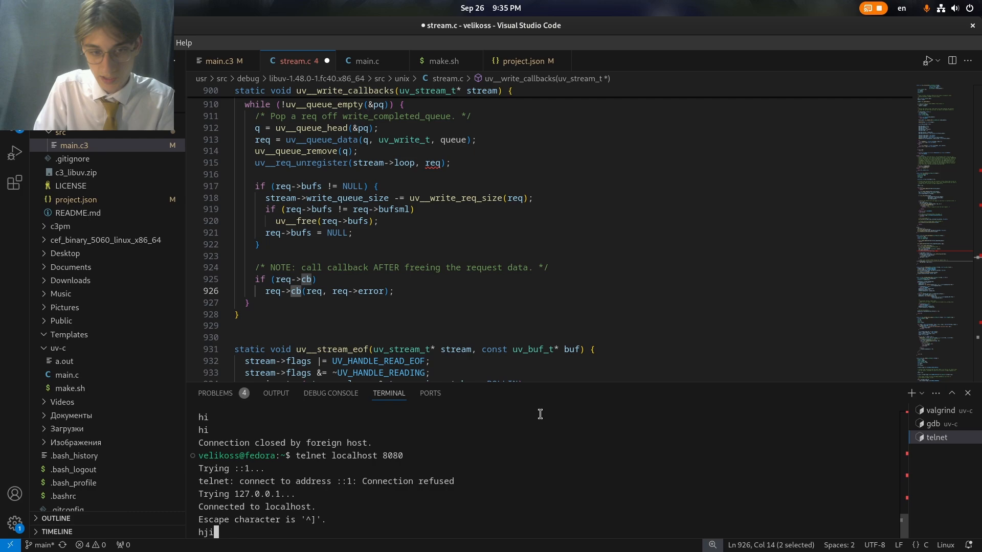
Step: In gdb watch req and print *req showing cb is echo_write, then view echo_write in main.c
left_click(934, 424)
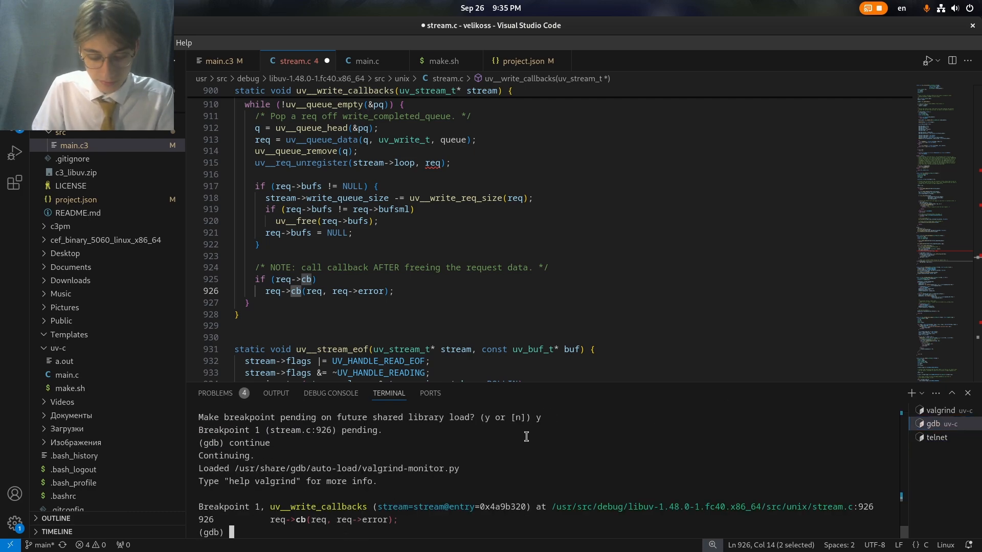
type("write")
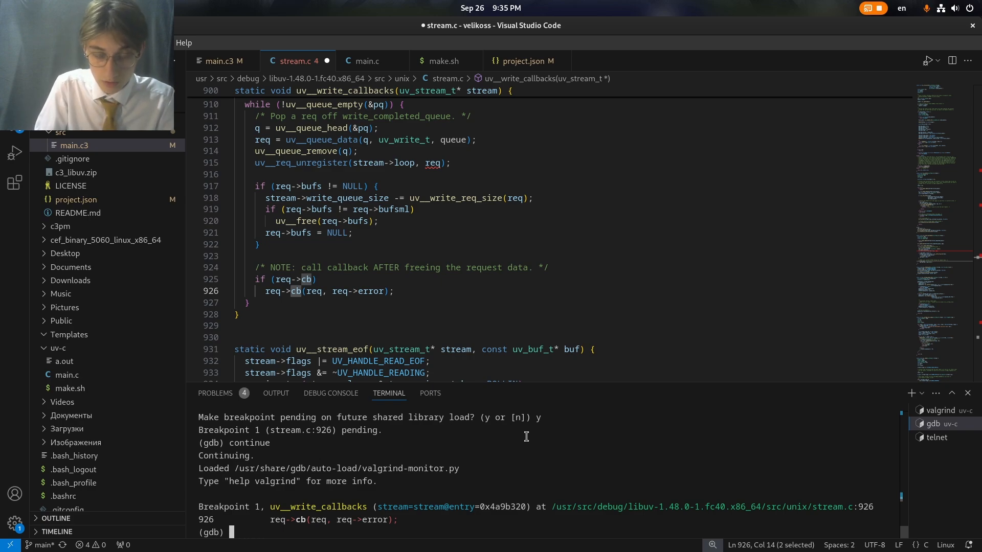
type("watch req")
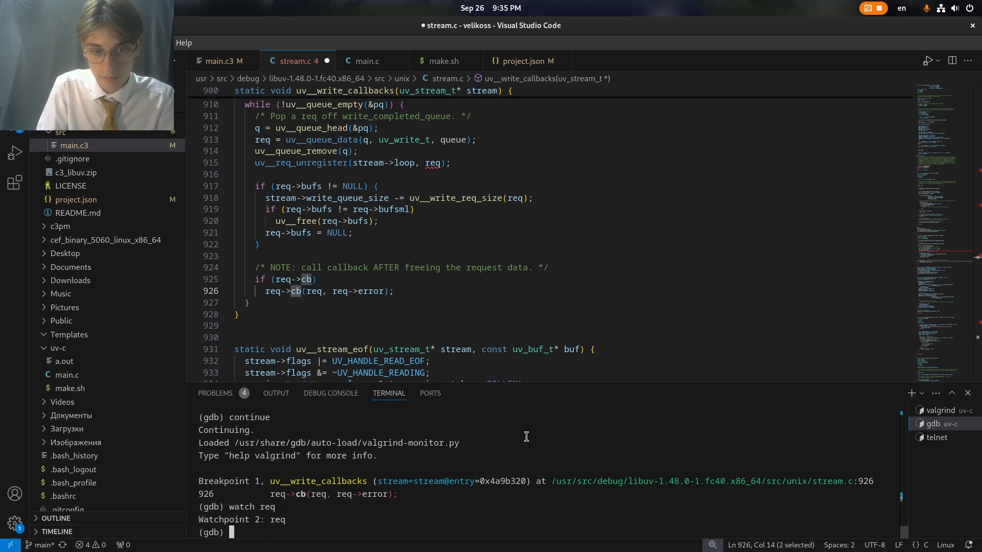
type("print *req")
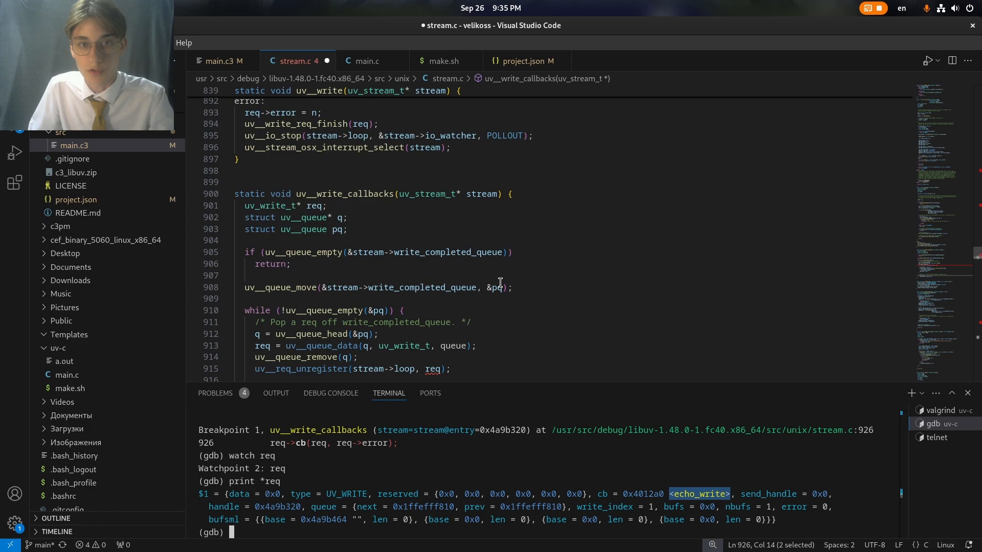
left_click(366, 61)
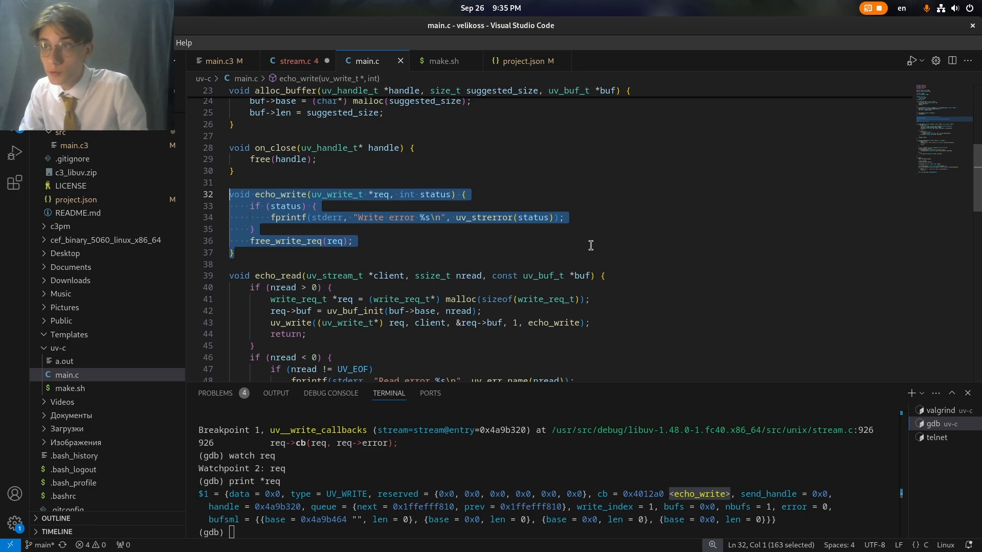
mouse_move(374, 186)
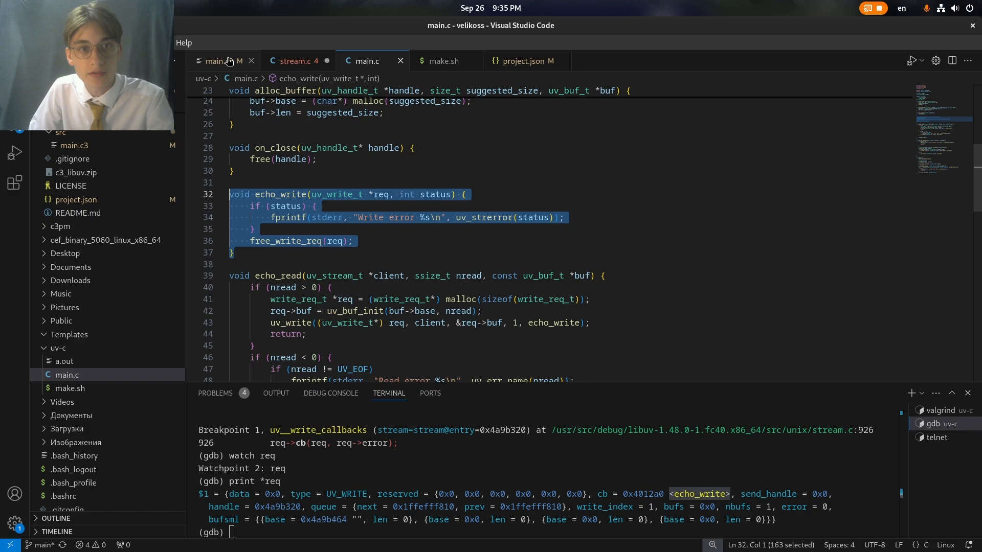
Step: Scroll main.c3 to main passing echo_write to printfn, then exit the gdb session
left_click(216, 61)
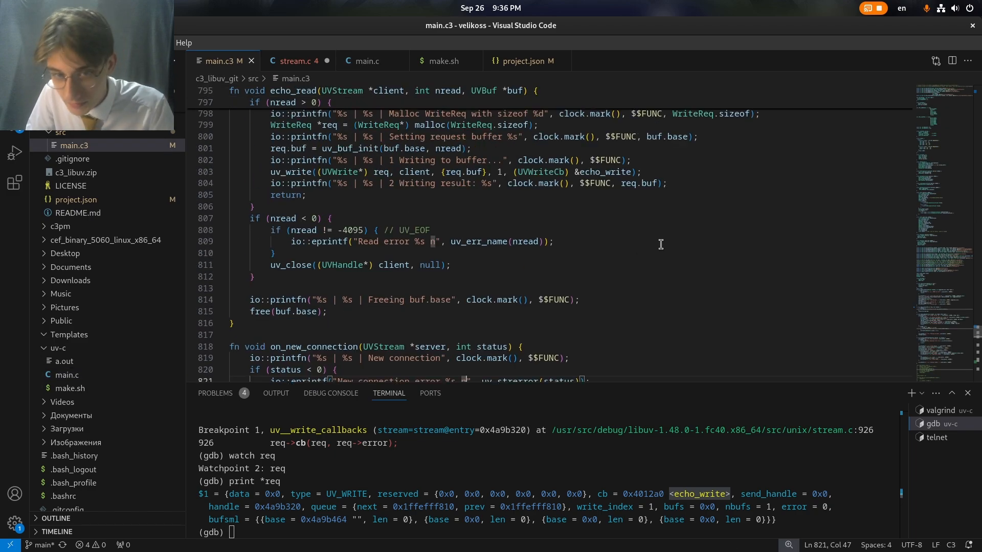
scroll("down", 3)
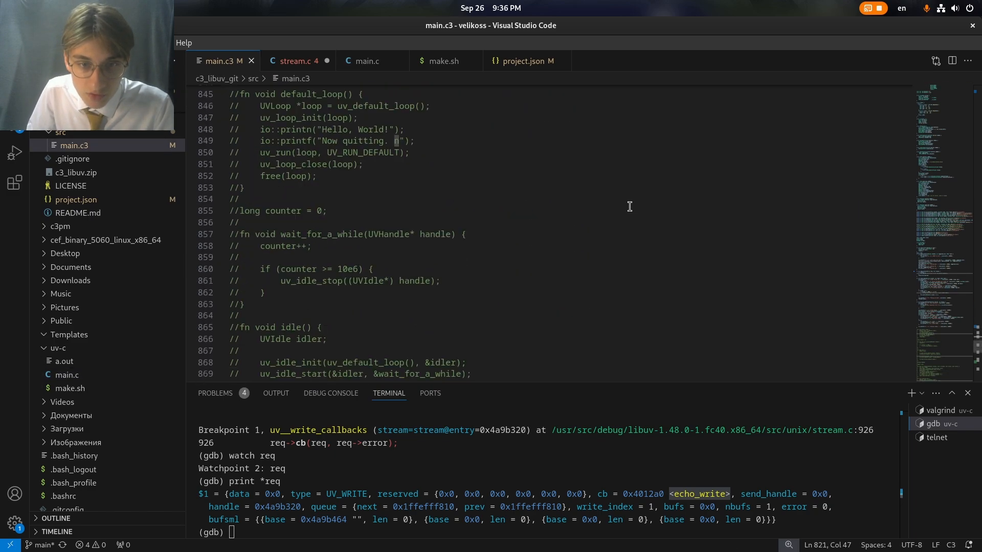
scroll("down", 3)
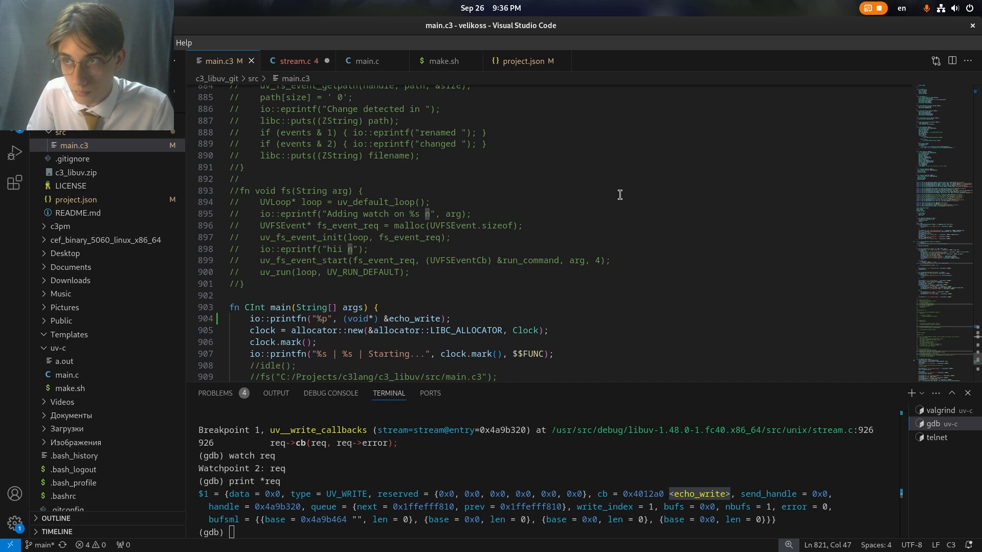
scroll("down", 3)
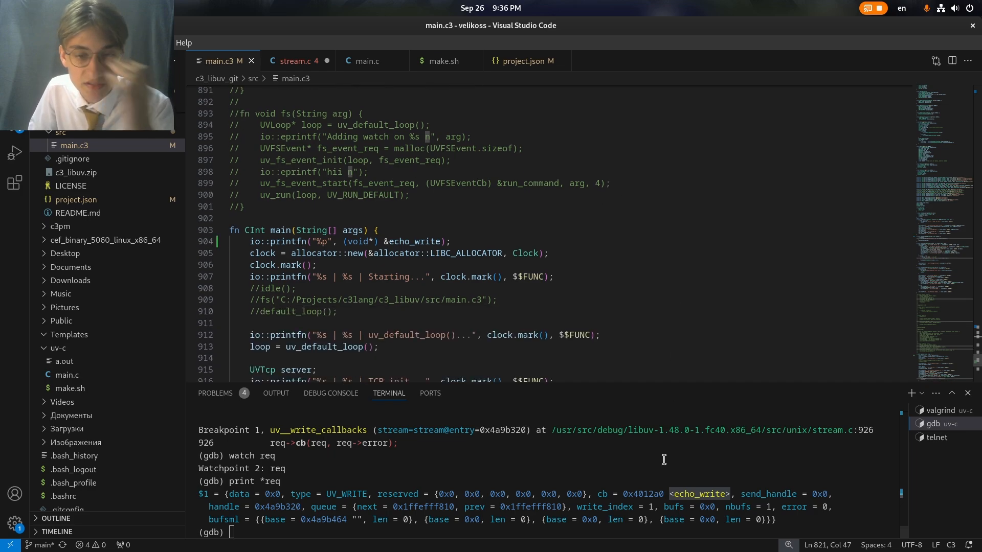
type("exit")
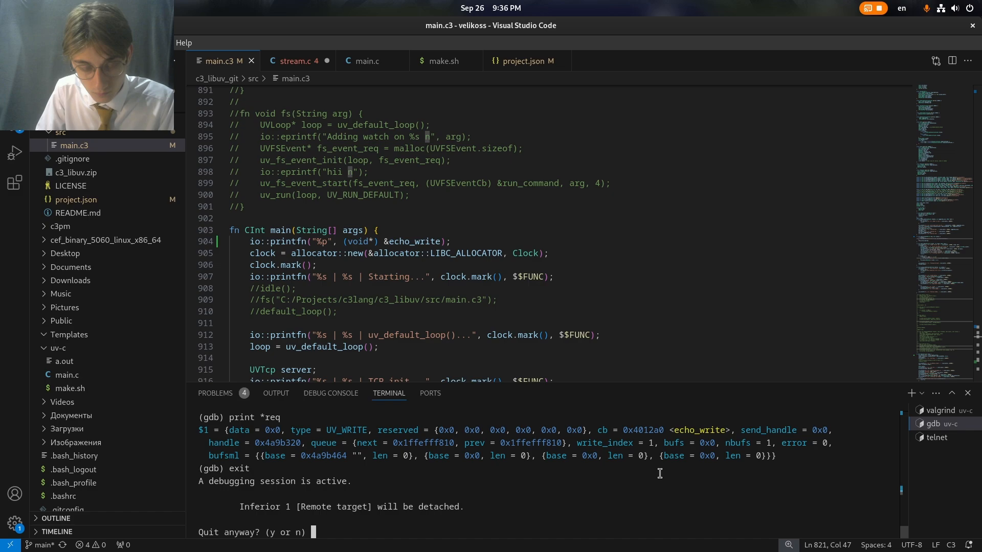
Step: Decline detaching, kill the old program and reattach gdb to a fresh valgrind run of c3_libuv
type("n")
type("cd")
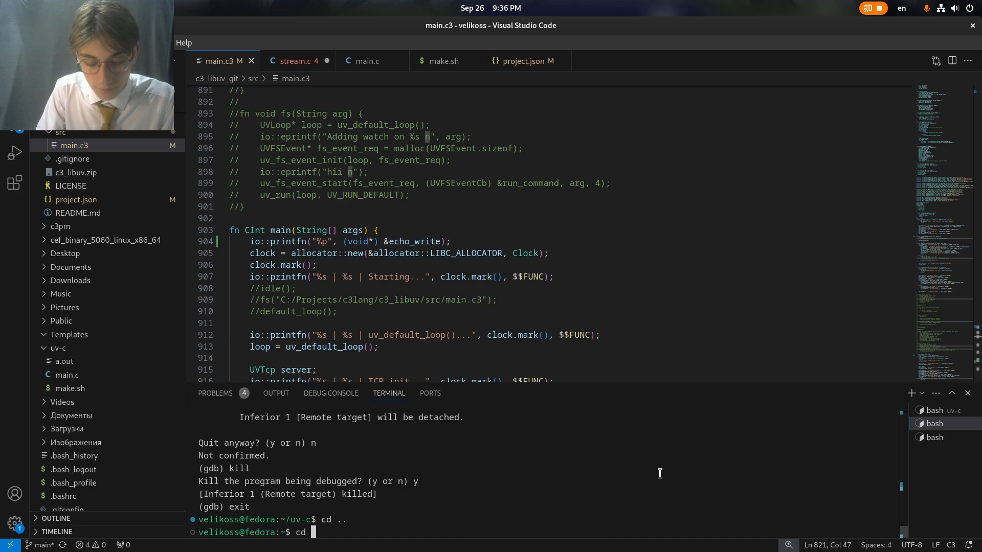
type("c3")
type("continu")
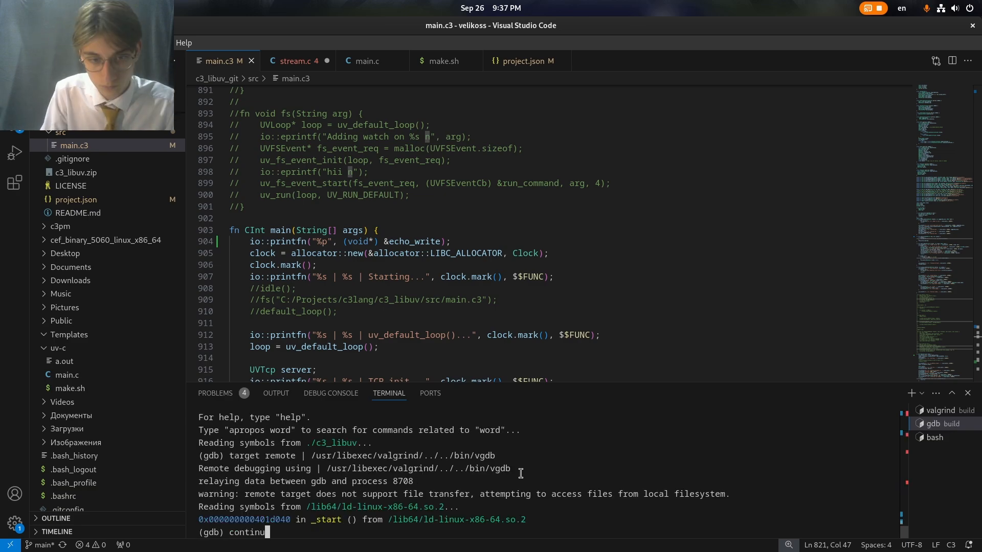
Step: Set pending breakpoint stream.c:925 after checking the source, and continue until uv__write_callbacks stops there
type("b) b")
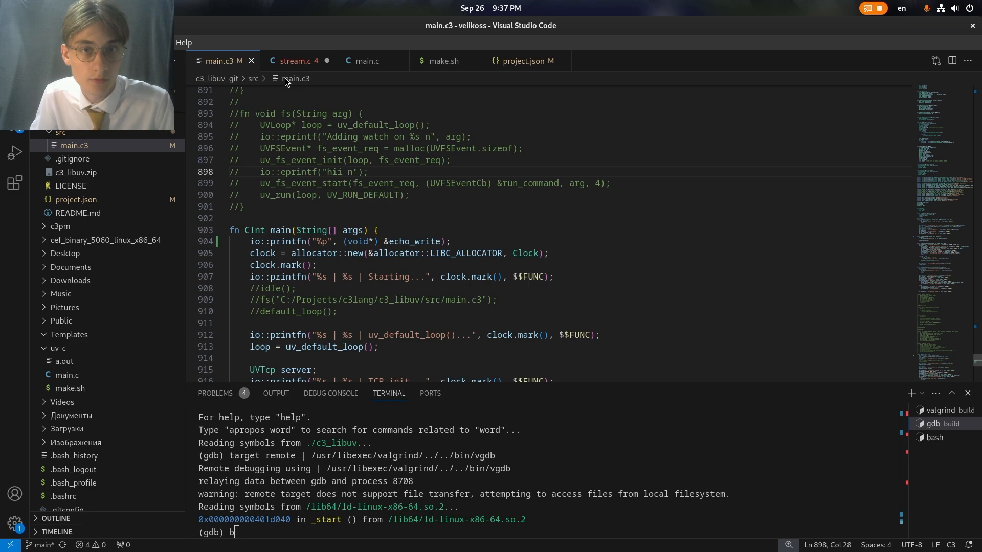
left_click(297, 60)
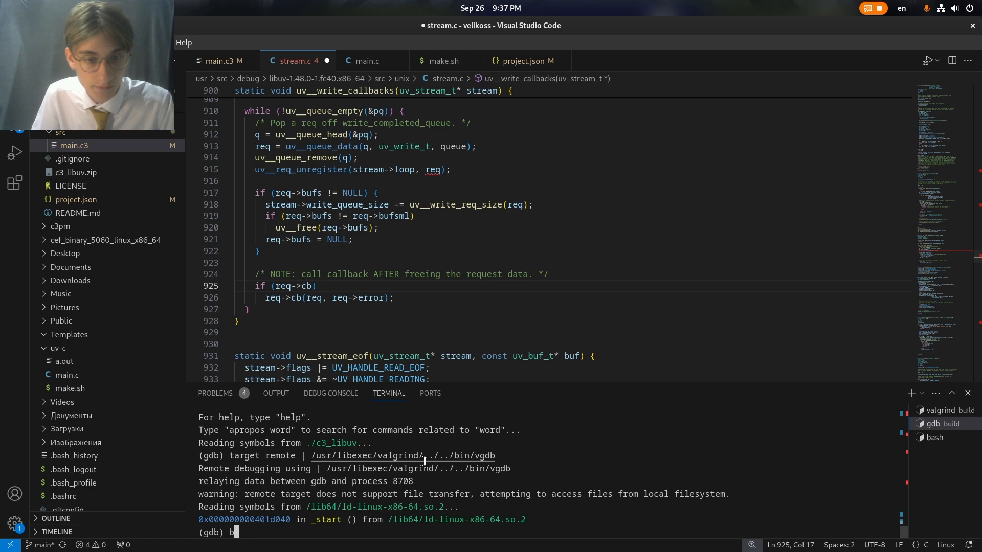
mouse_move(468, 456)
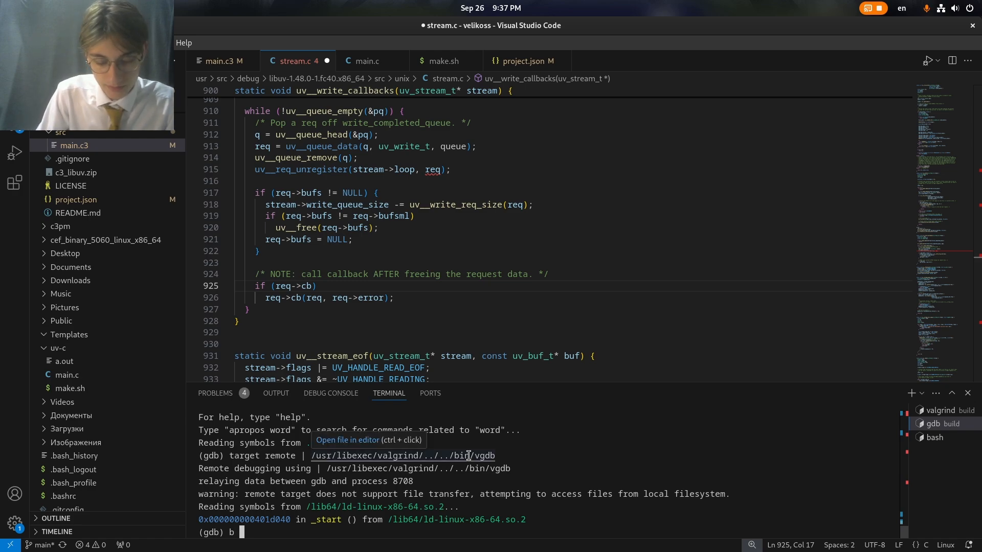
type("stream.c")
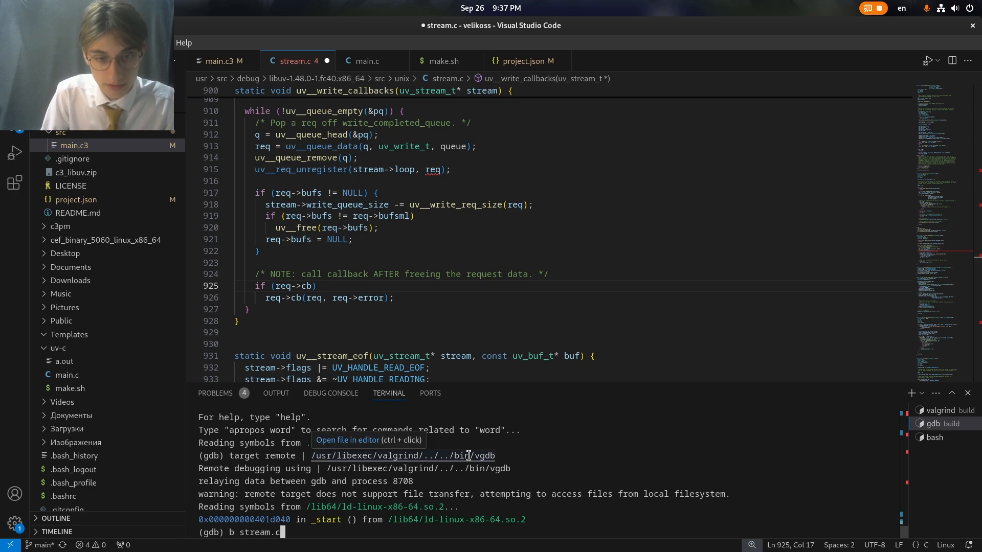
key("Enter")
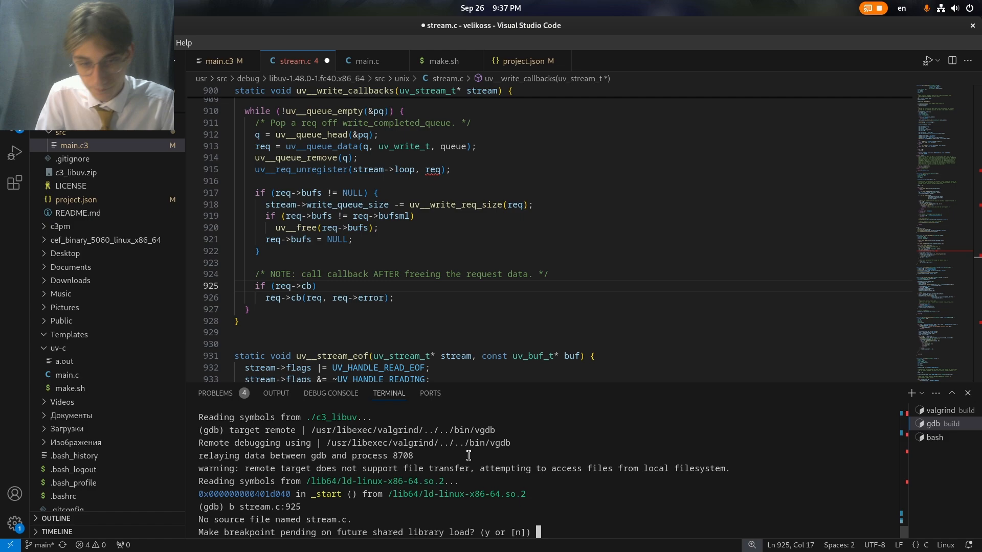
type("y")
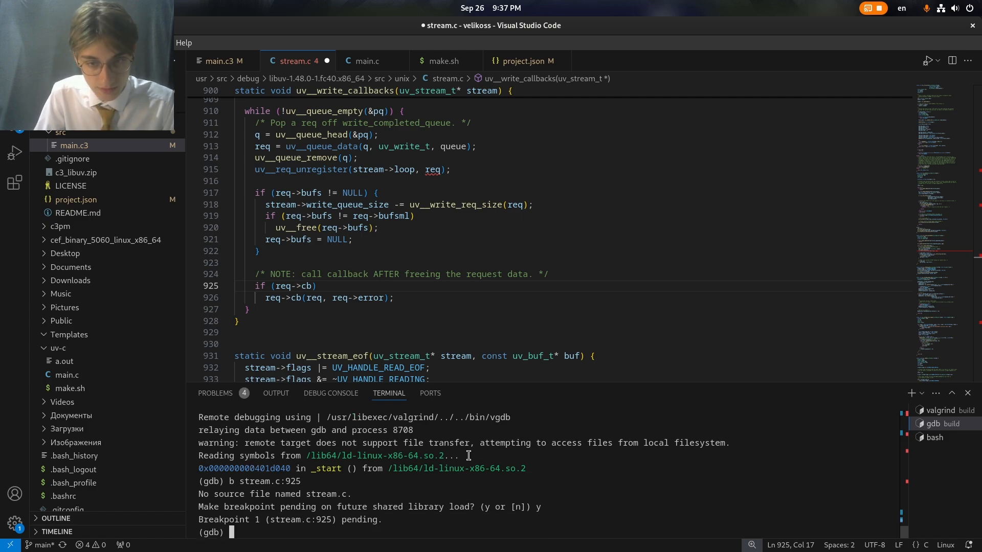
type("continue")
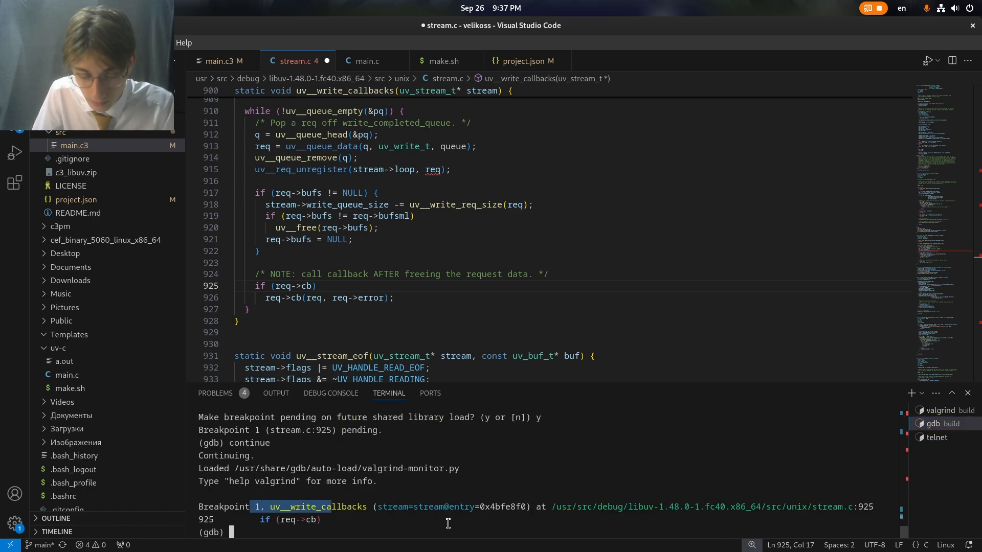
Step: Watch req and dump *req in gdb, revealing its cb is the bogus value 0x1
type("watch req")
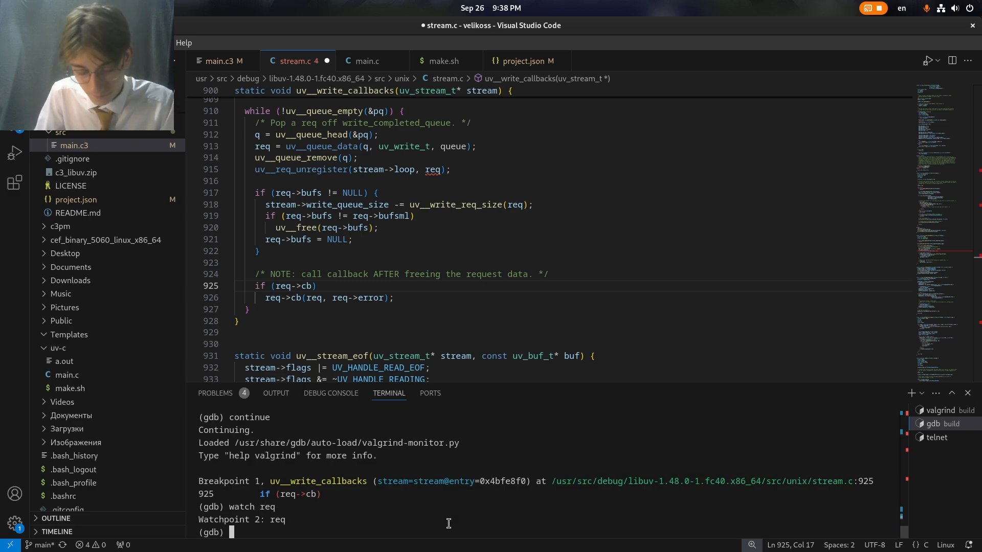
type("print *req")
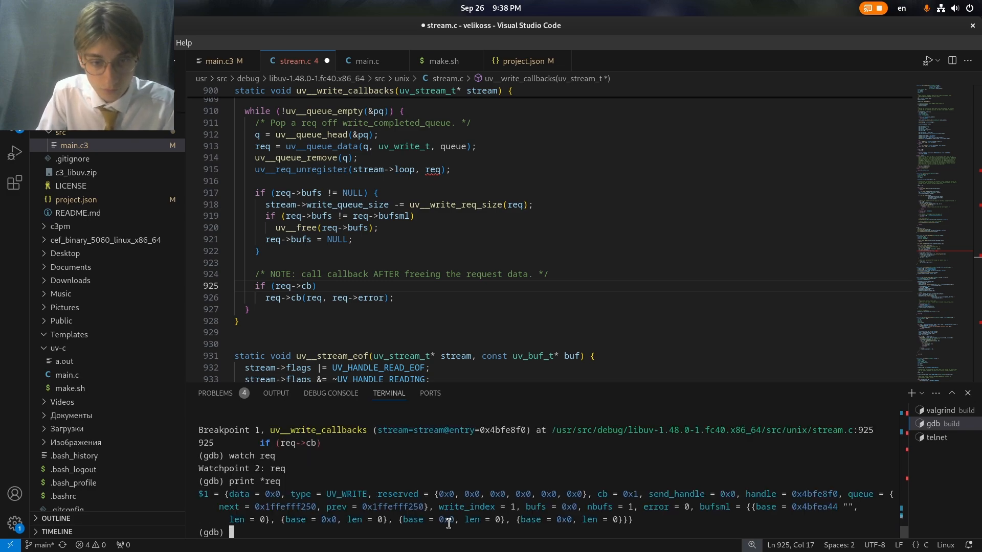
double_click(632, 494)
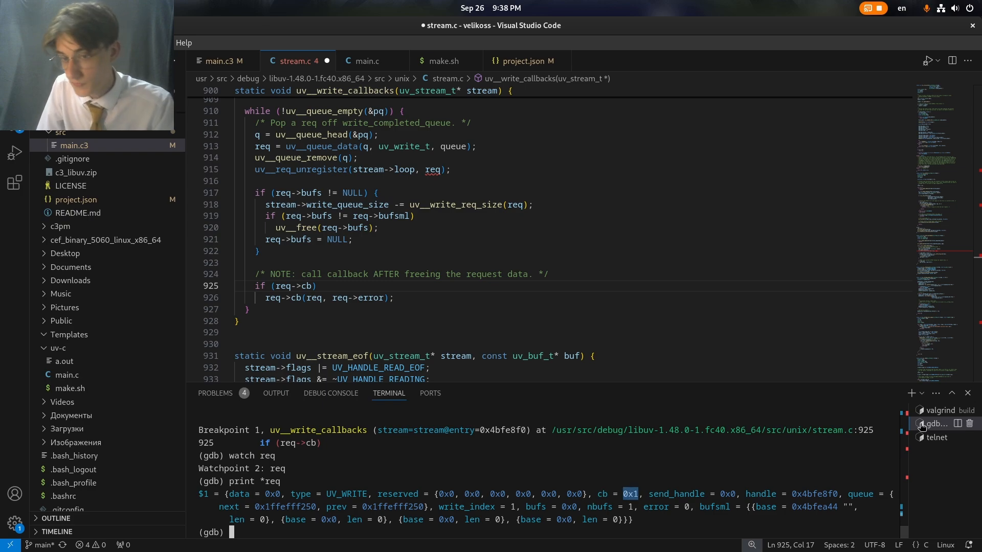
Step: Read echo_write's address 0x407b60 from the valgrind output and check it against main.c3
left_click(940, 410)
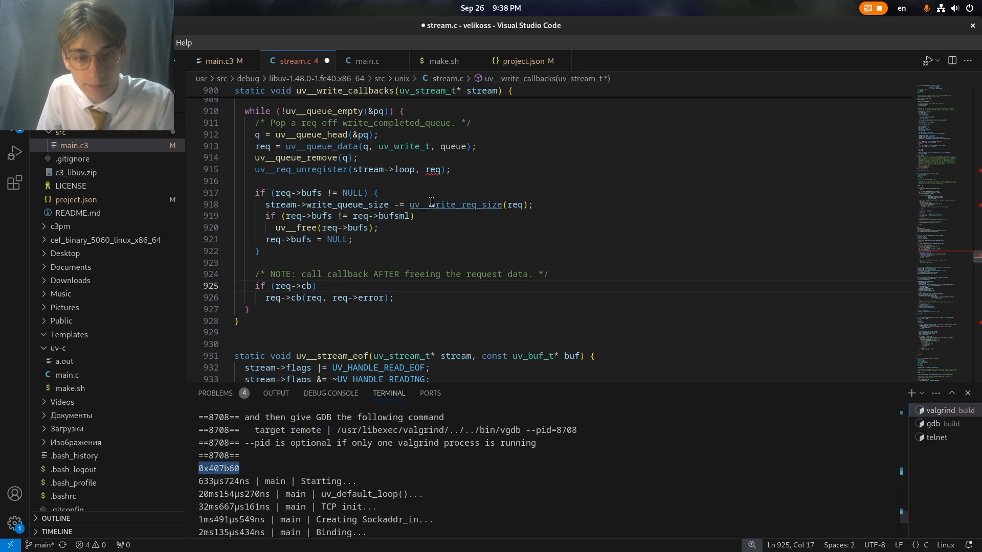
left_click(223, 61)
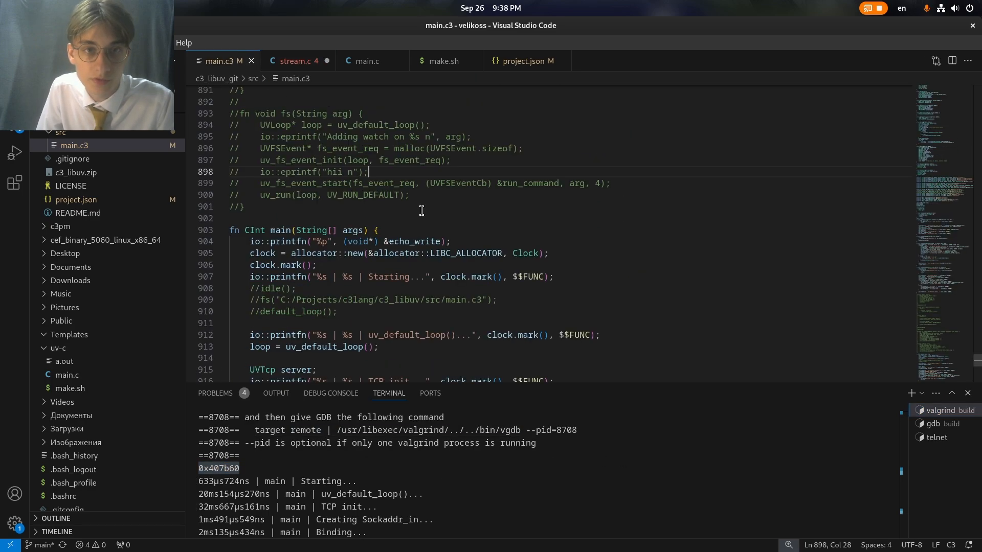
scroll("down", 3)
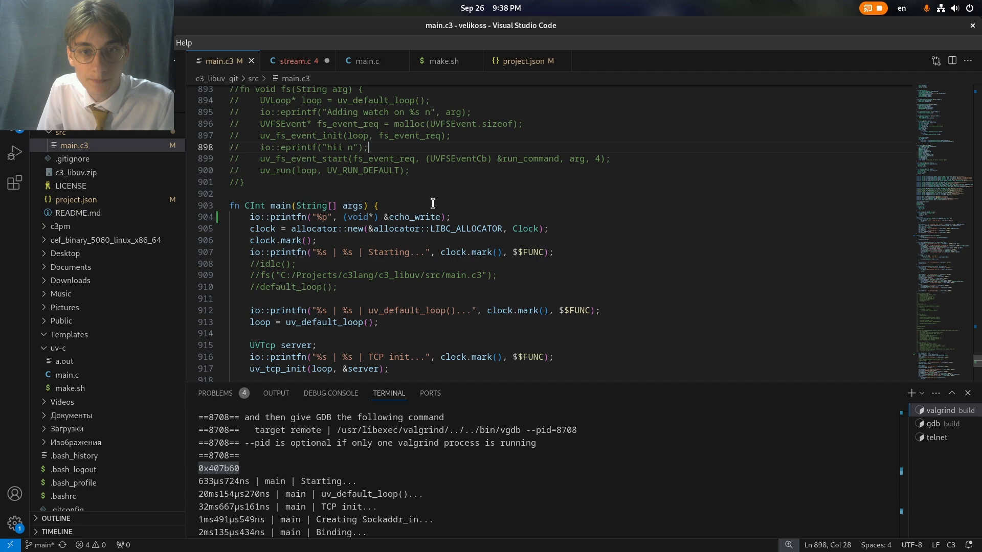
double_click(415, 217)
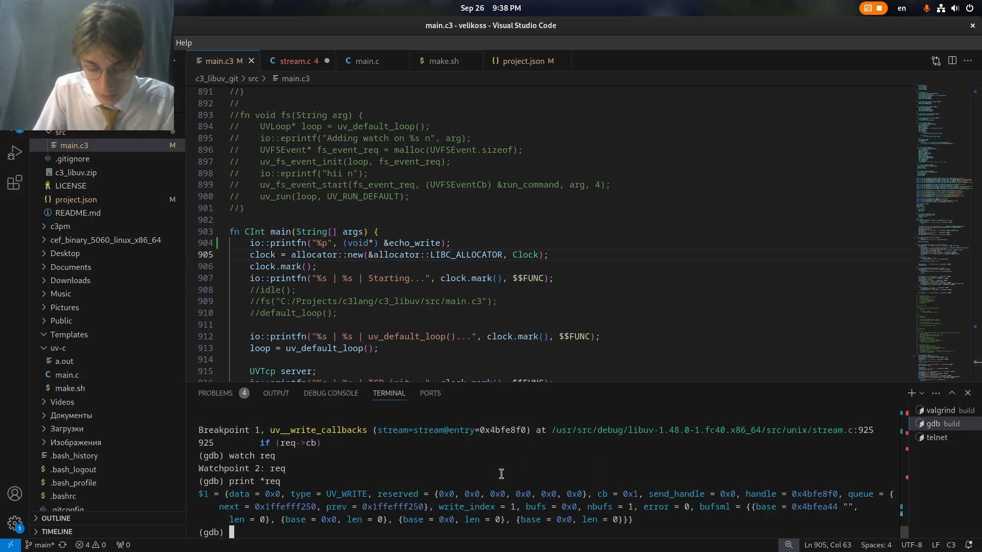
Step: Set (*req).cb = 0x407b60 in gdb and verify *req now shows echo_write
type("set (")
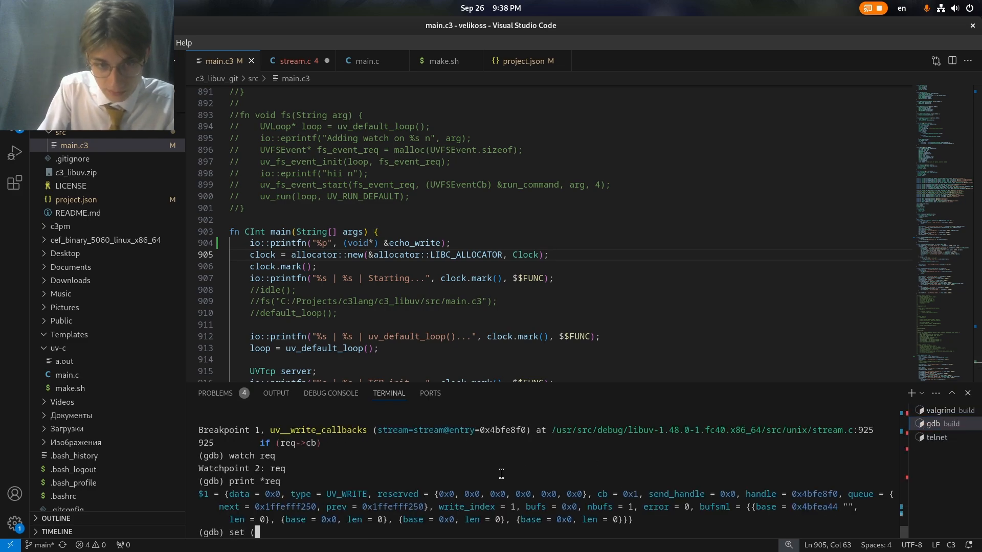
type("*req")
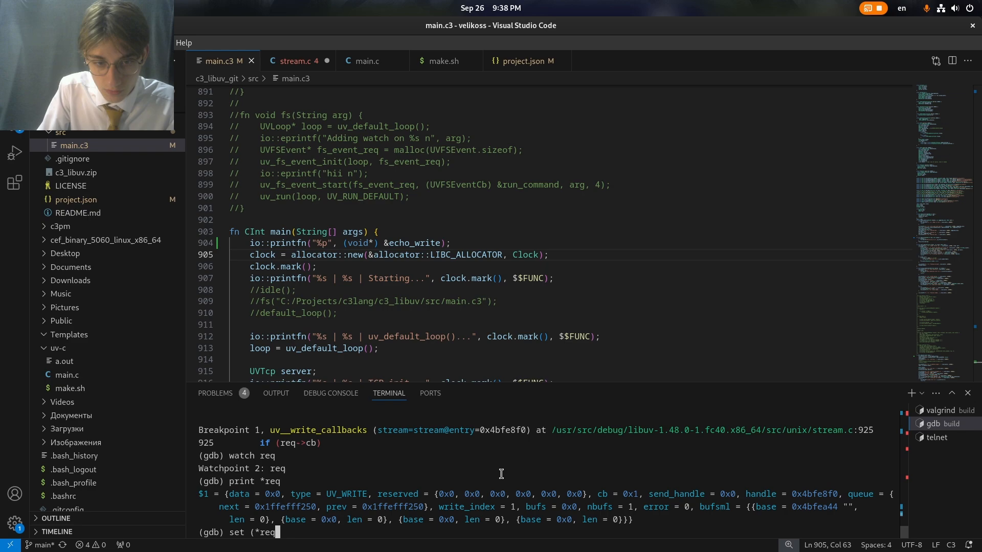
type(").cb = 0x407b60")
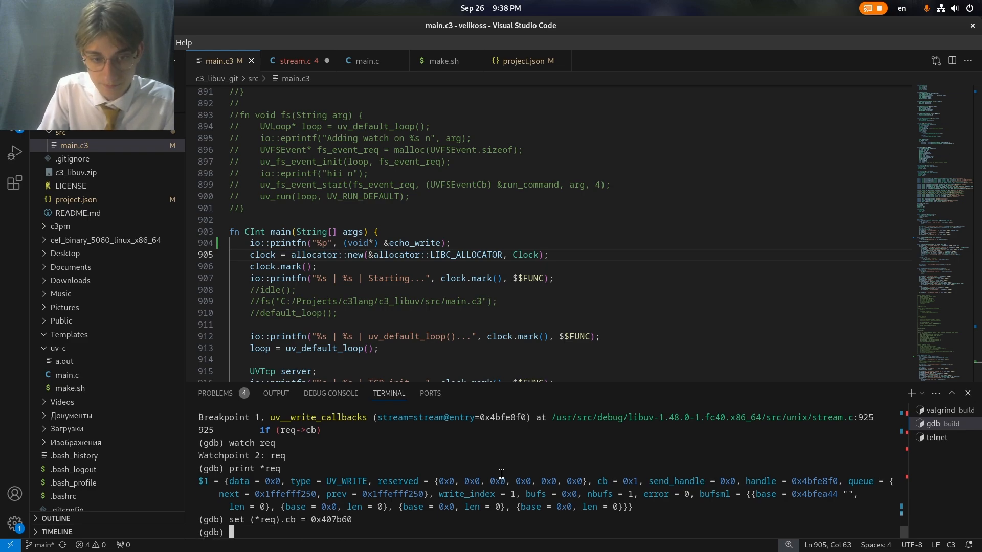
type("print *req")
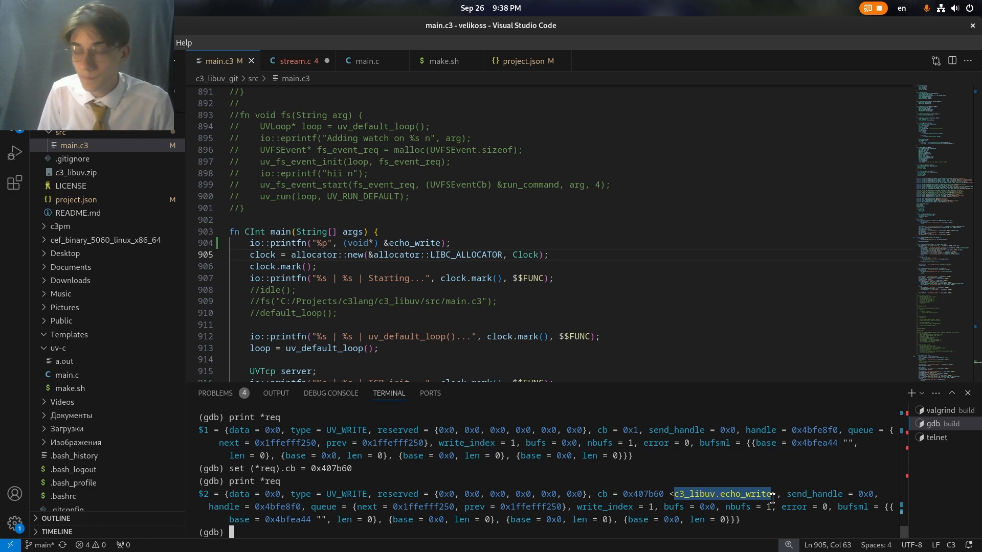
Step: Continue execution; the watchpoint is deleted at line 910 and the server still segfaults at 0x1
type("continue")
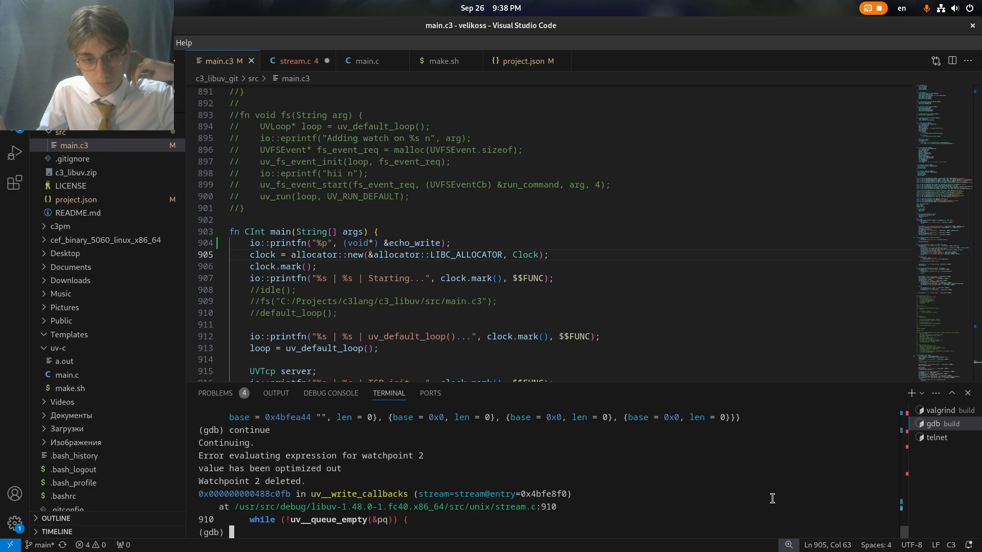
type("continue")
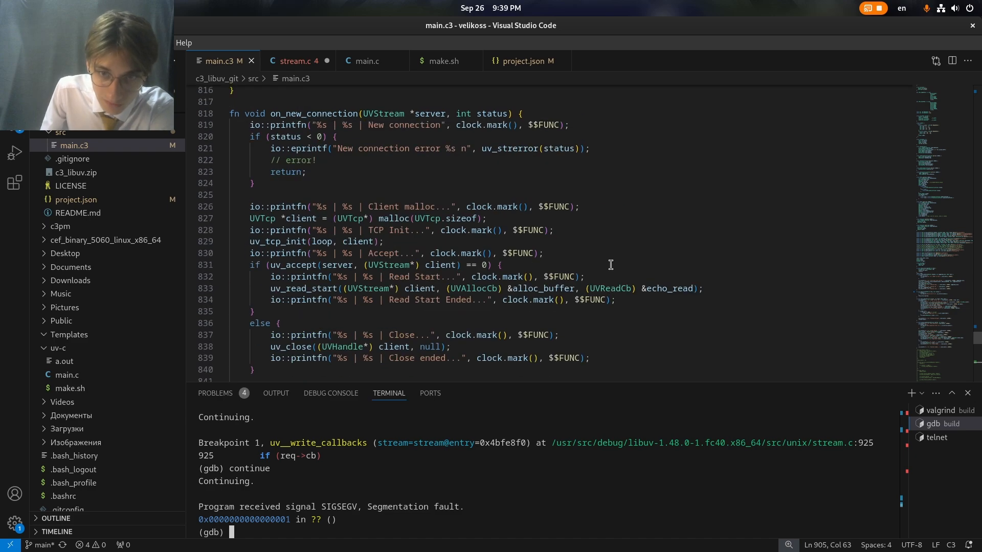
mouse_move(630, 266)
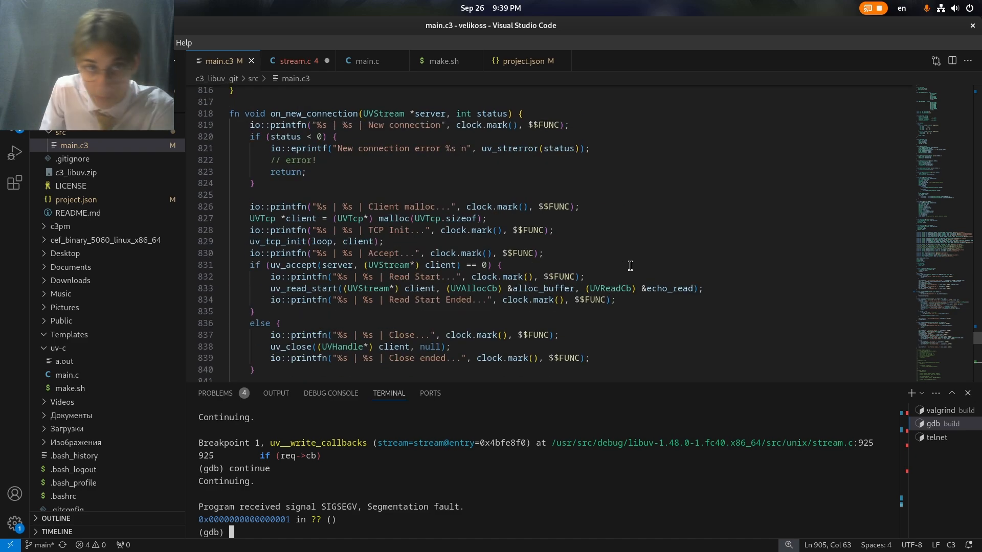